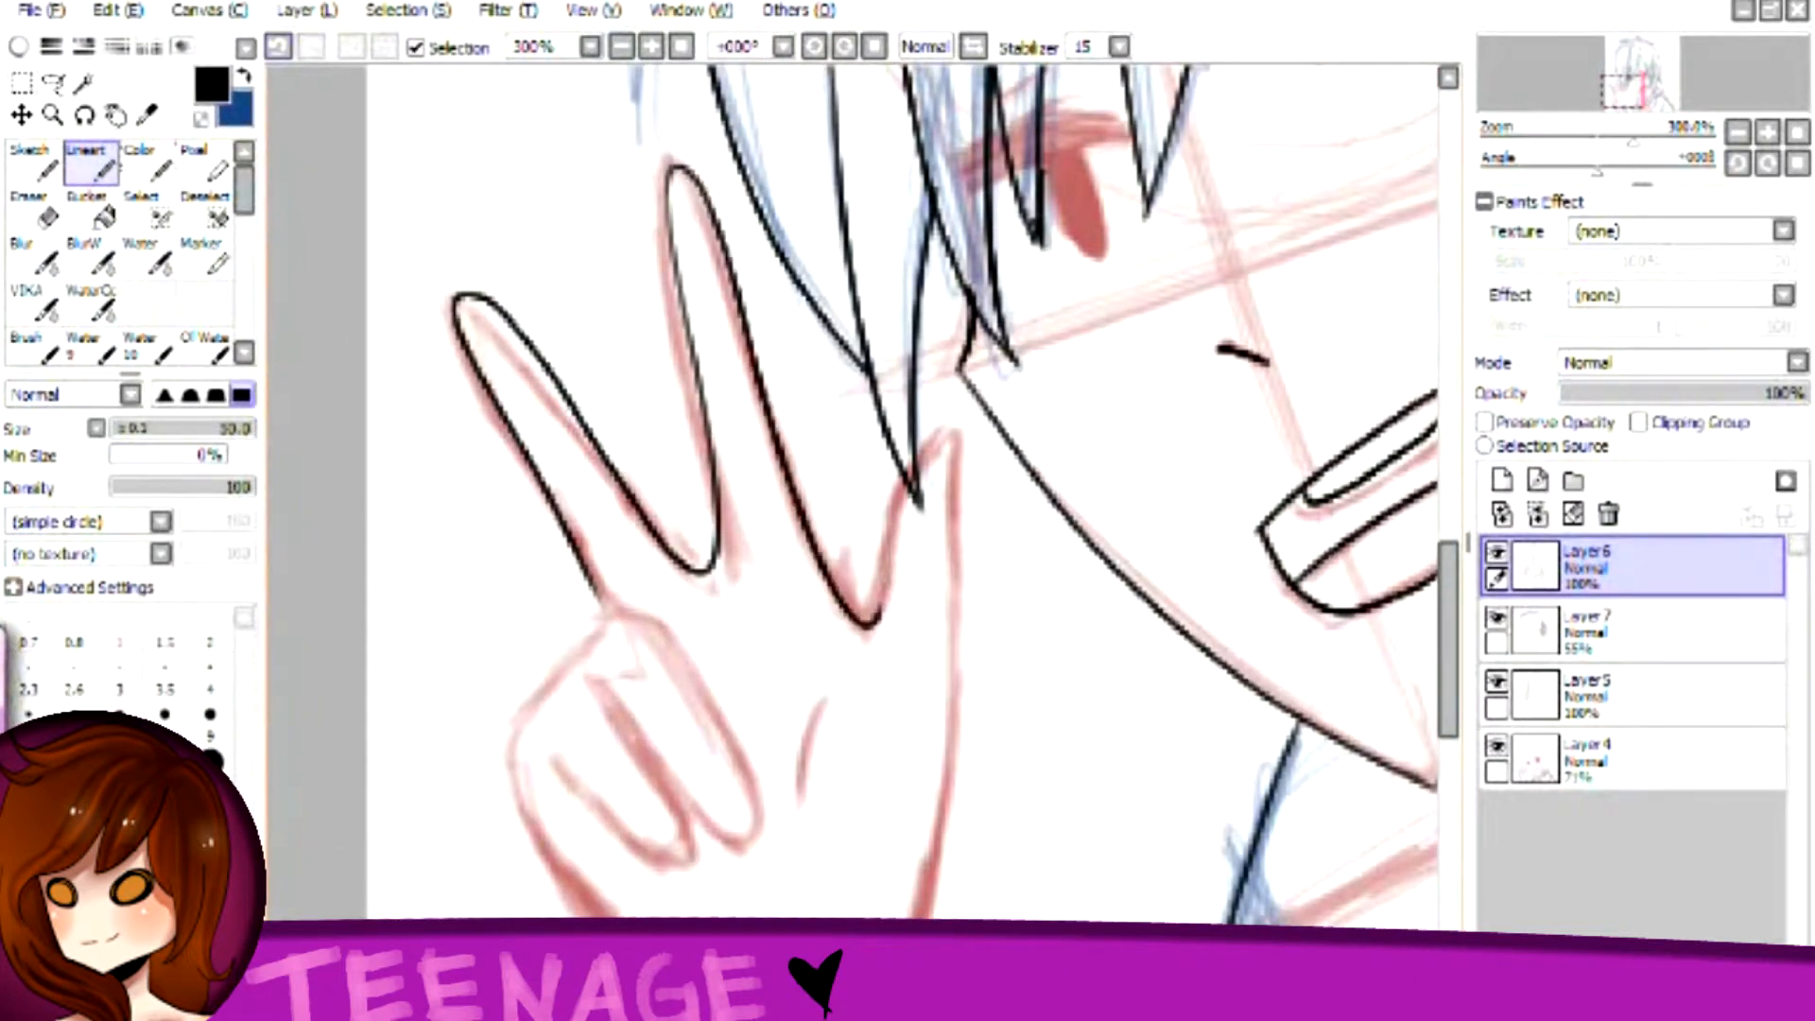
- Ink the line art and fill flat colours for hair, skin, eyes and headphones on separate layers
scroll(down, 3)
text(Mouth)
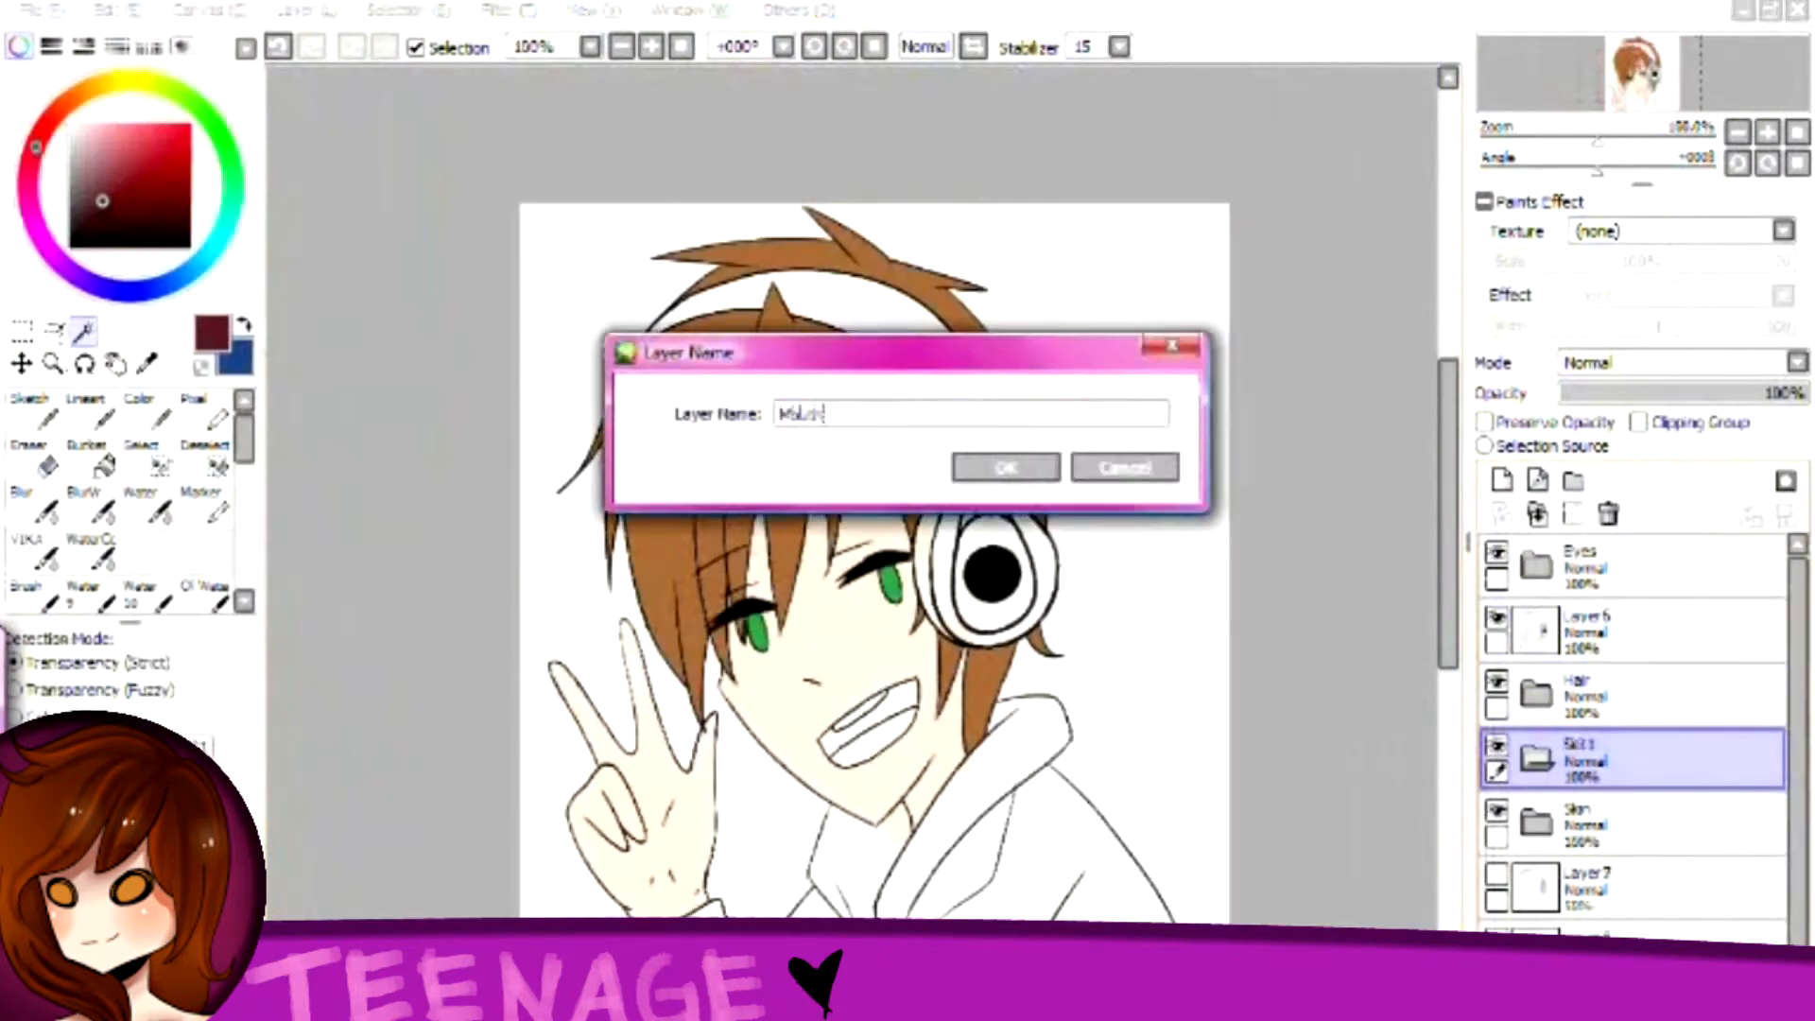
- Confirm the renamed layer folder, then paint dark grey headphones with a red accent and hair shadows
click(1003, 467)
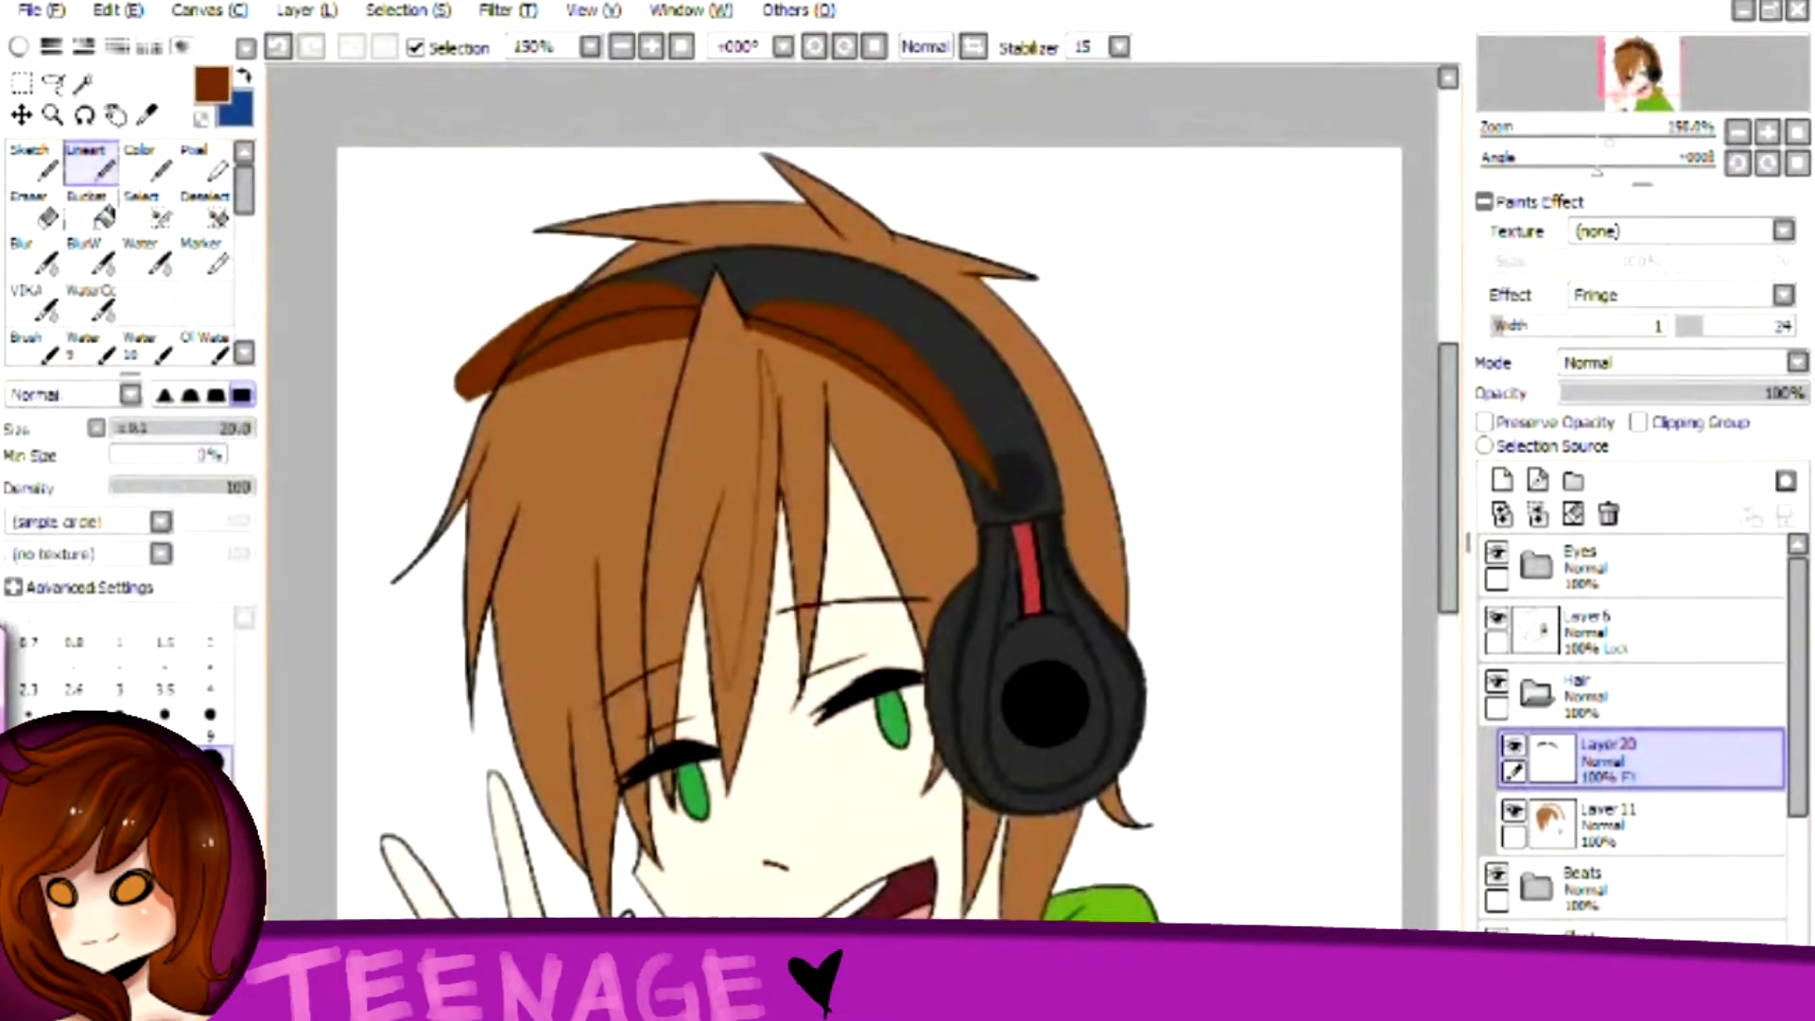
- Render shaded skin and hair, a green hoodie, logo headphones and a soft background
click(84, 214)
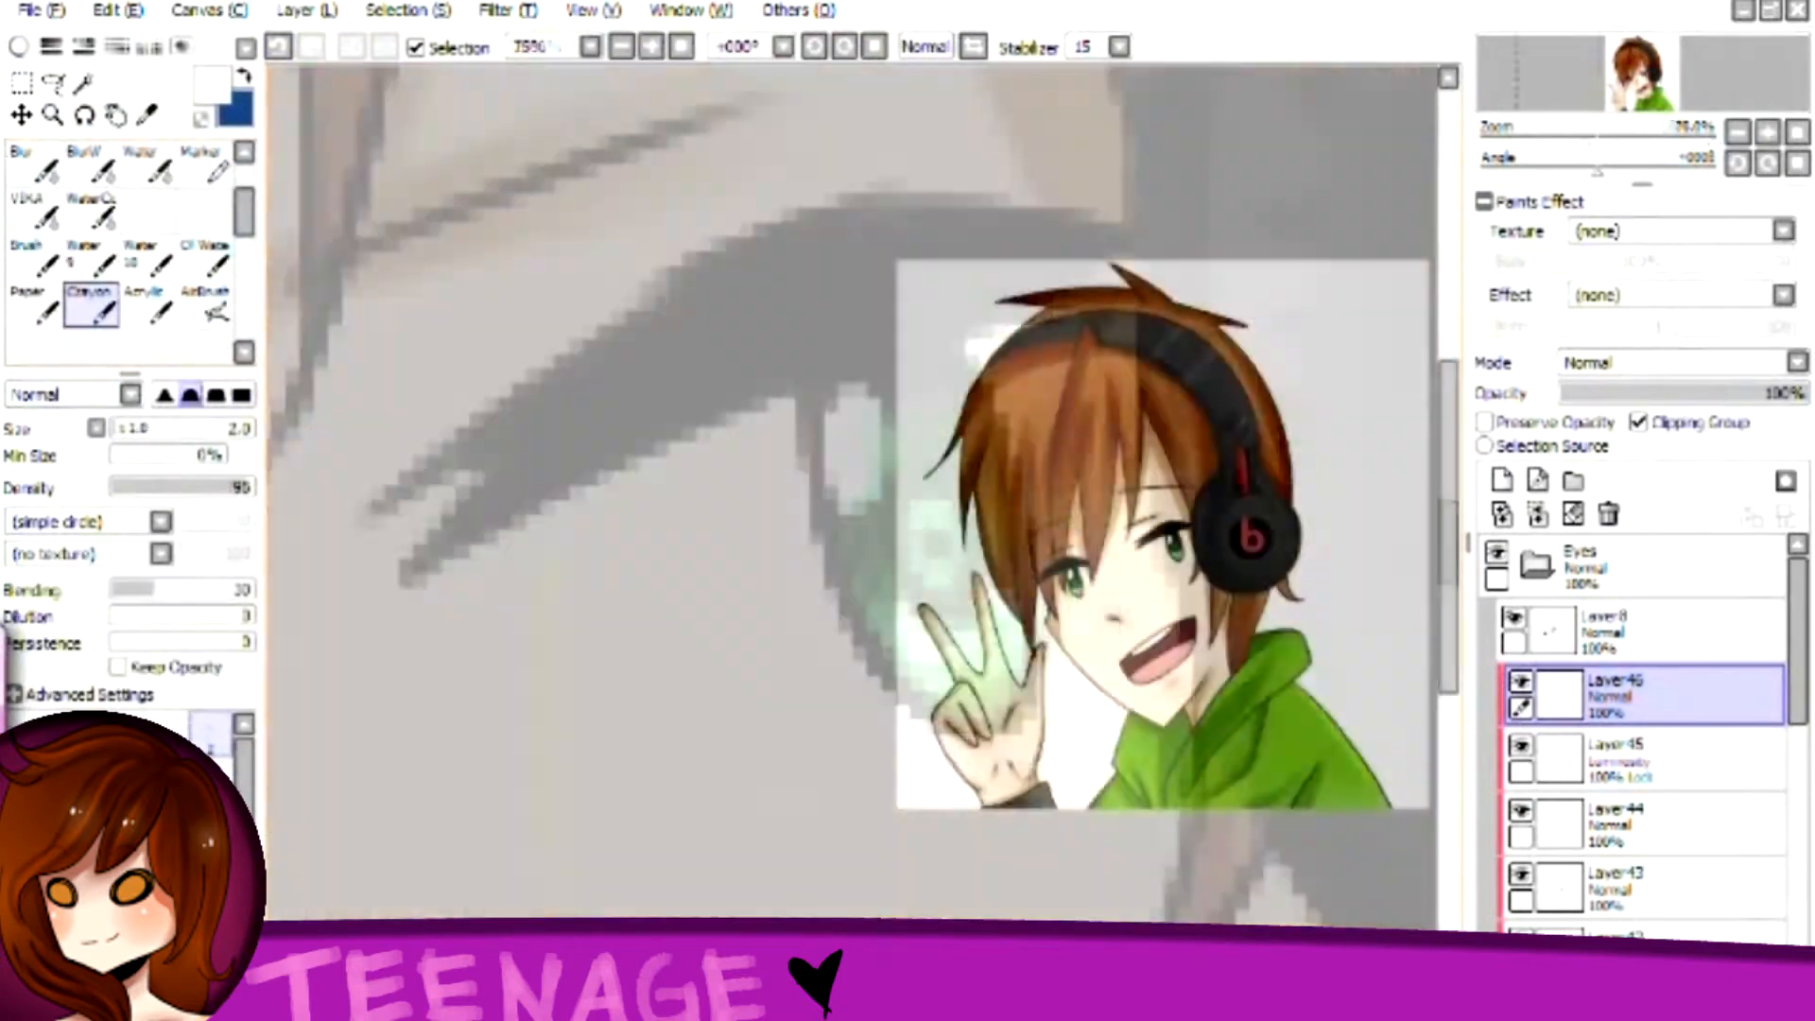
click(1620, 759)
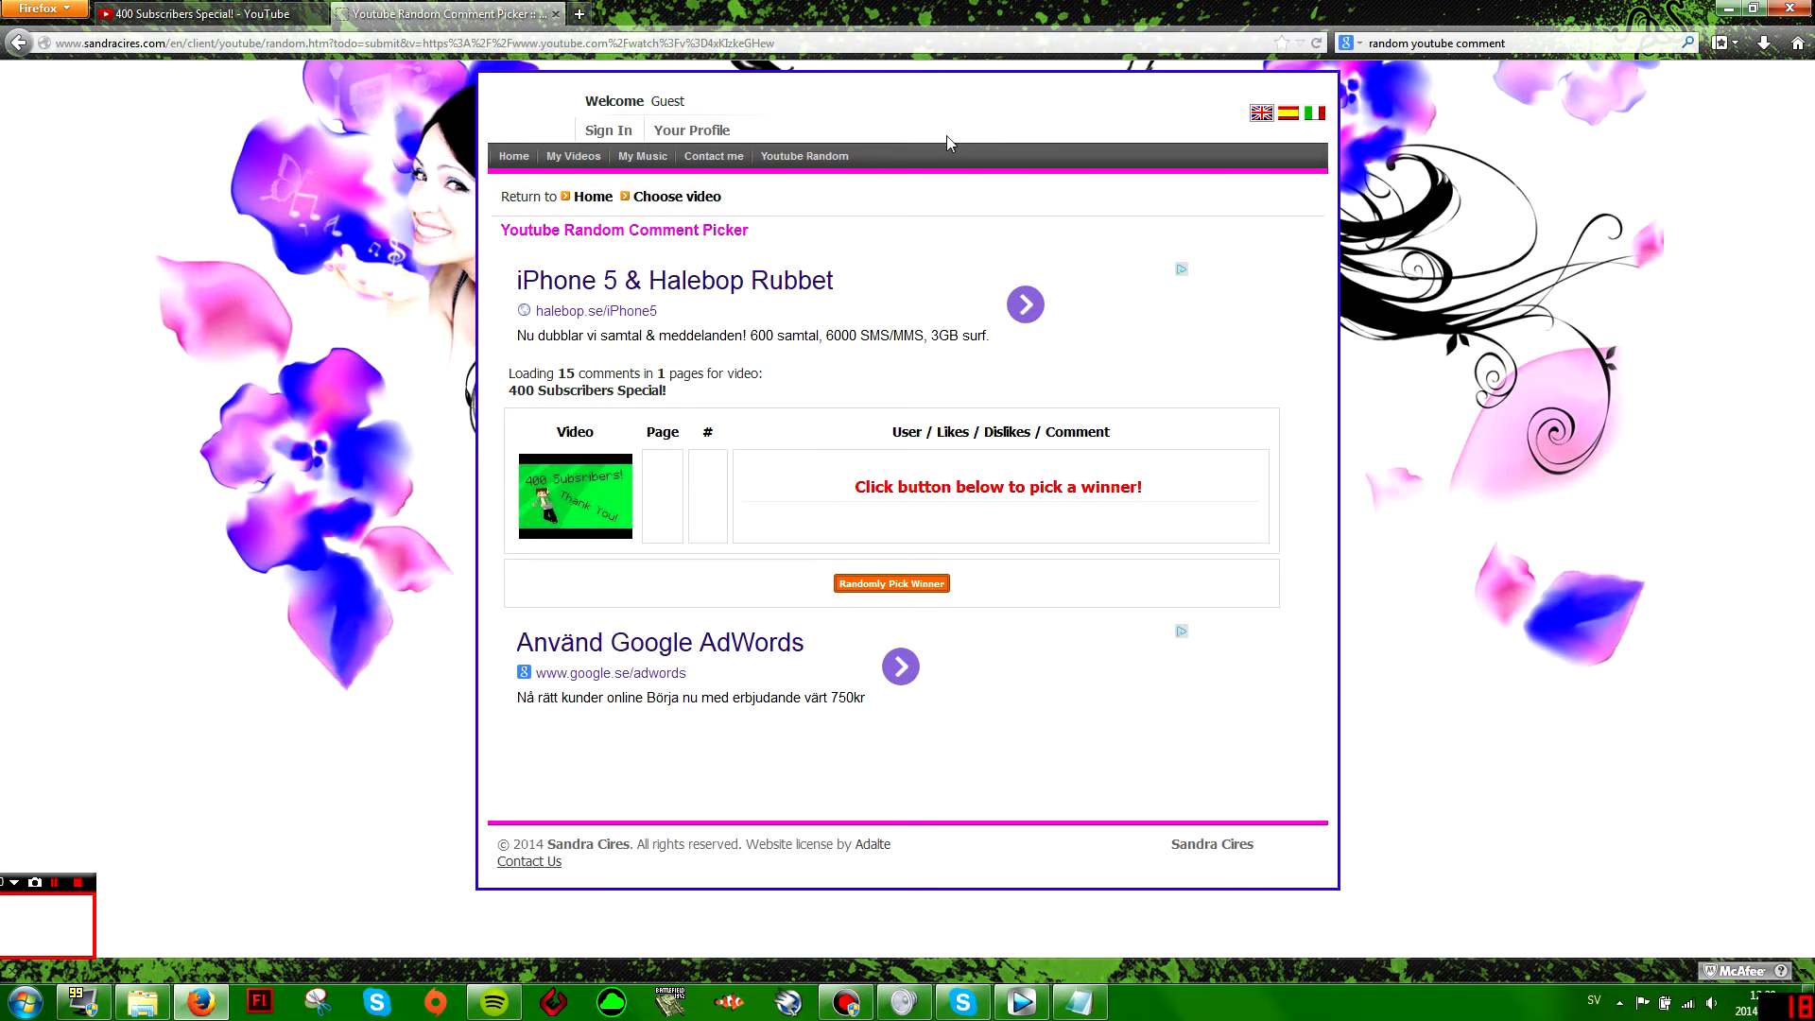
mouse_move(940, 151)
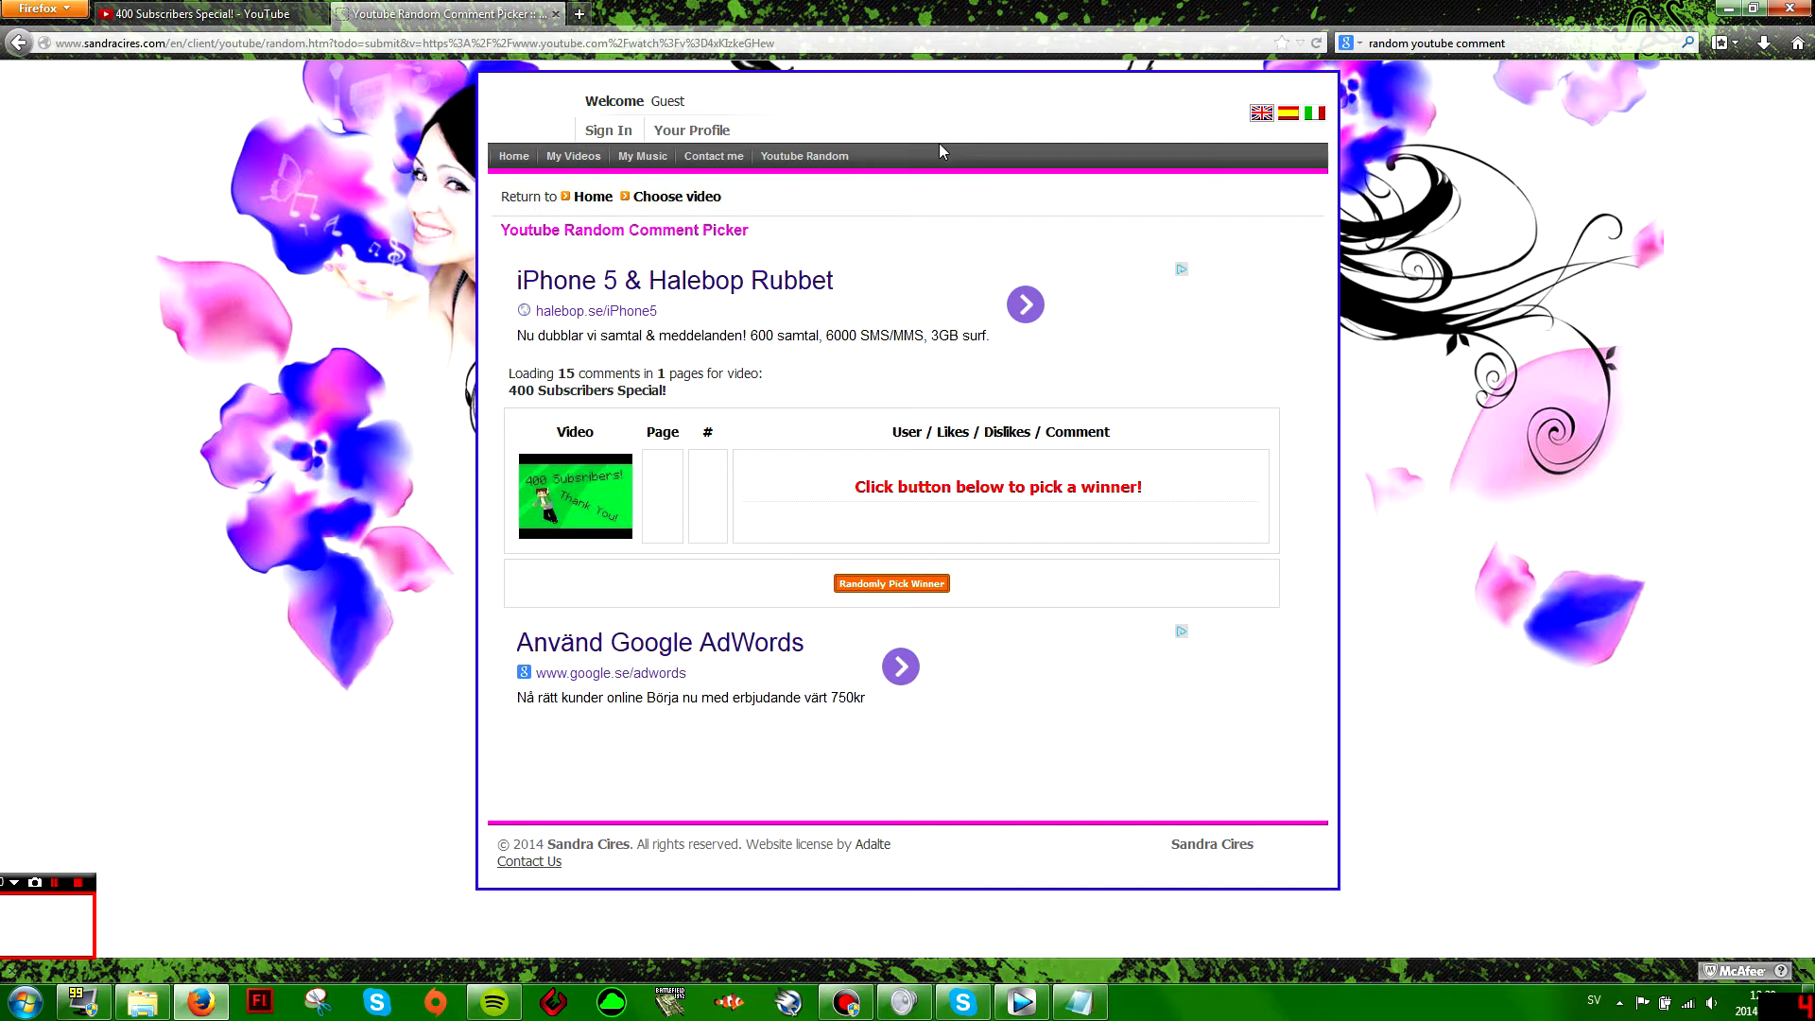
mouse_move(957, 8)
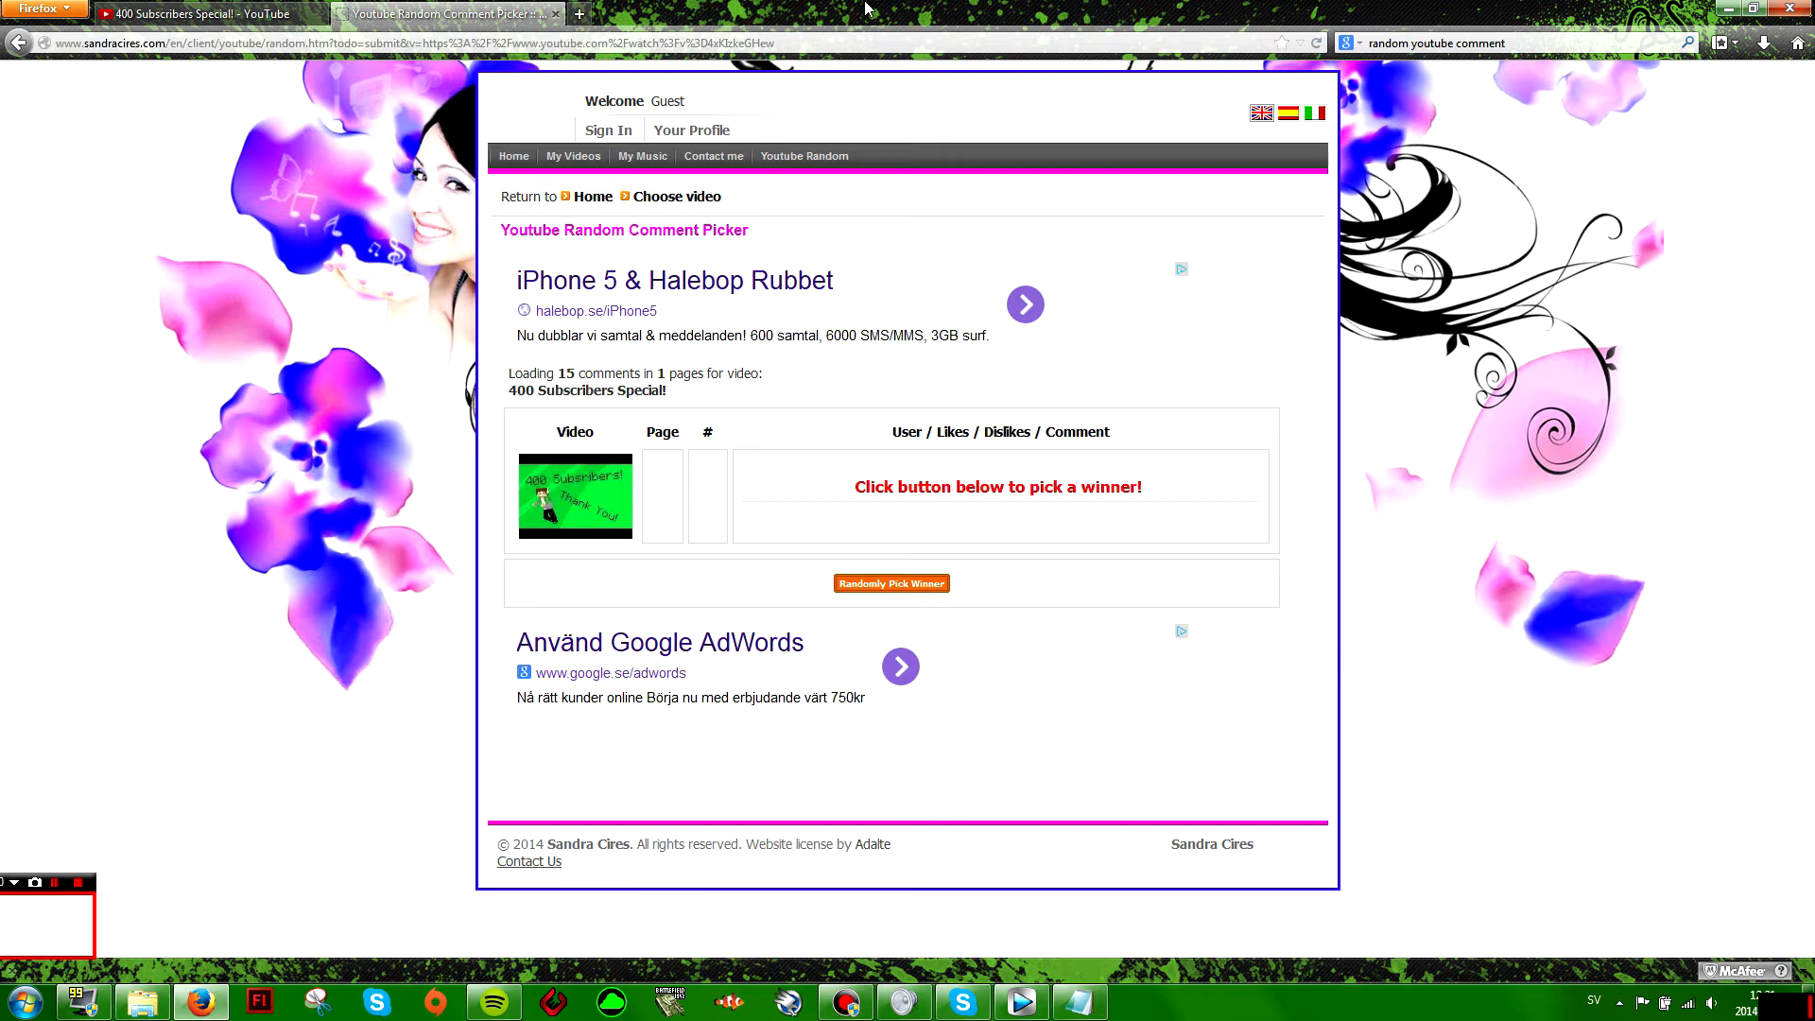
mouse_move(727, 76)
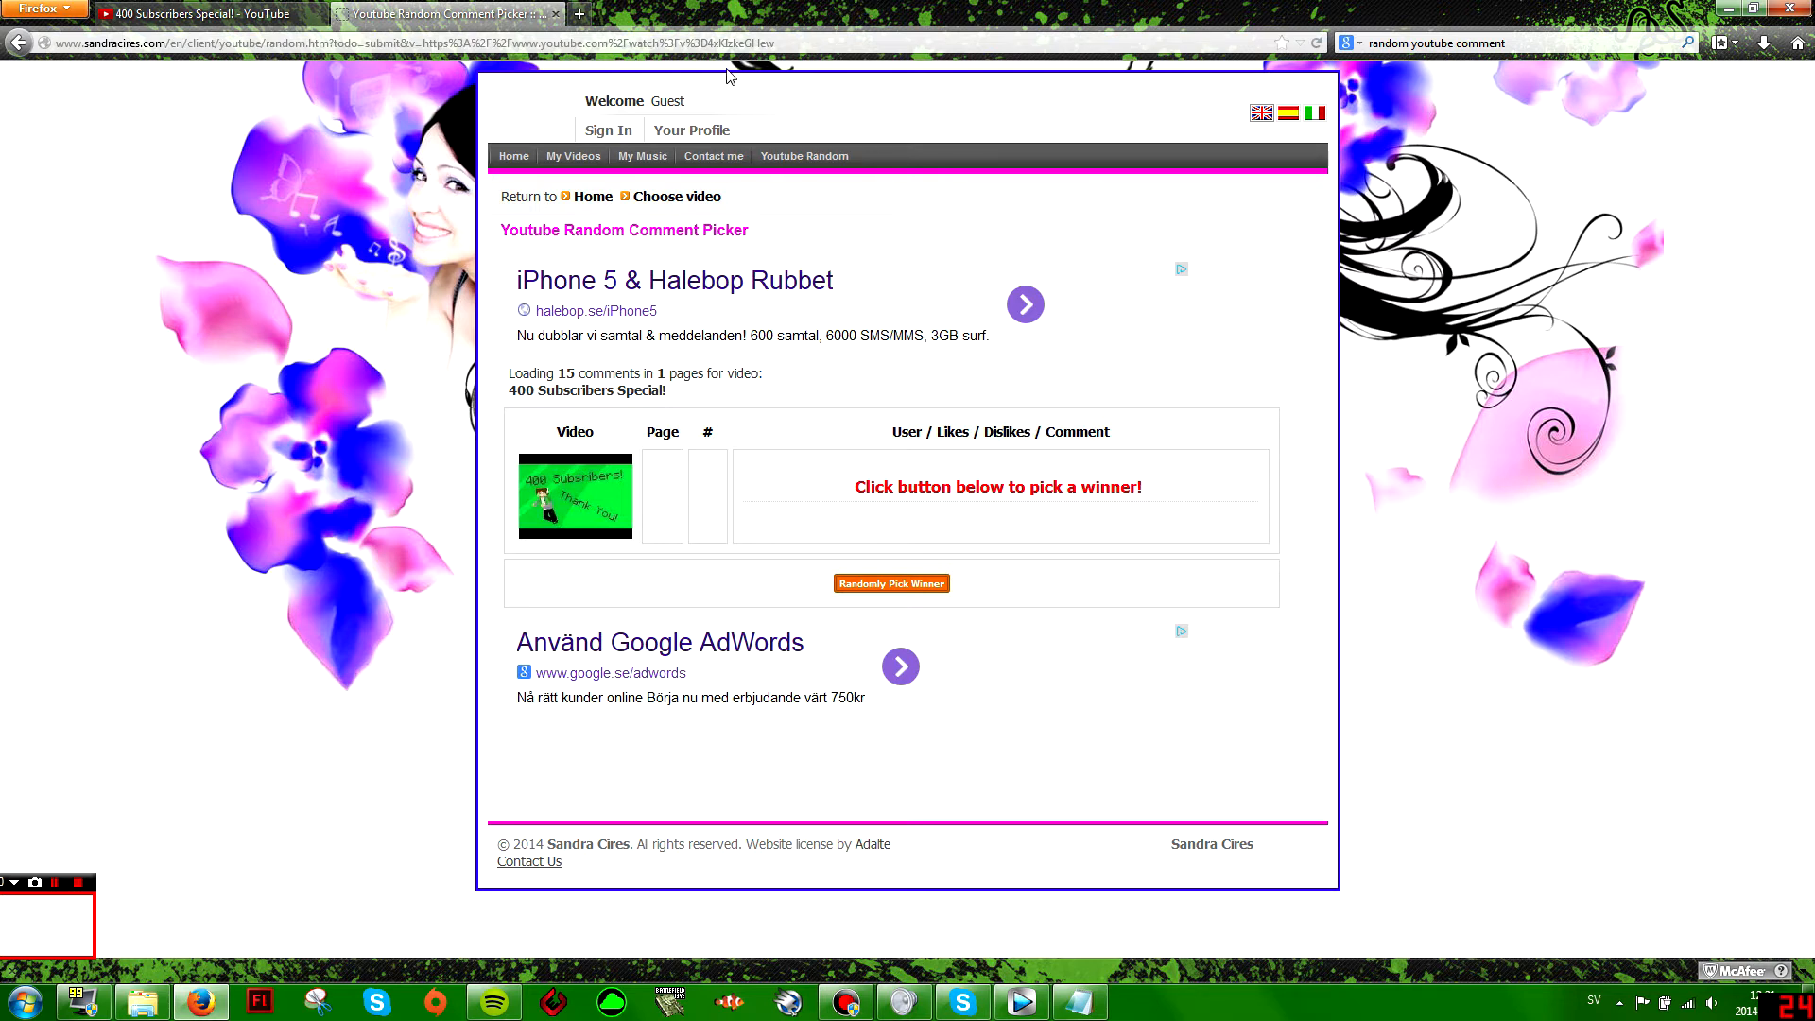
mouse_move(948, 620)
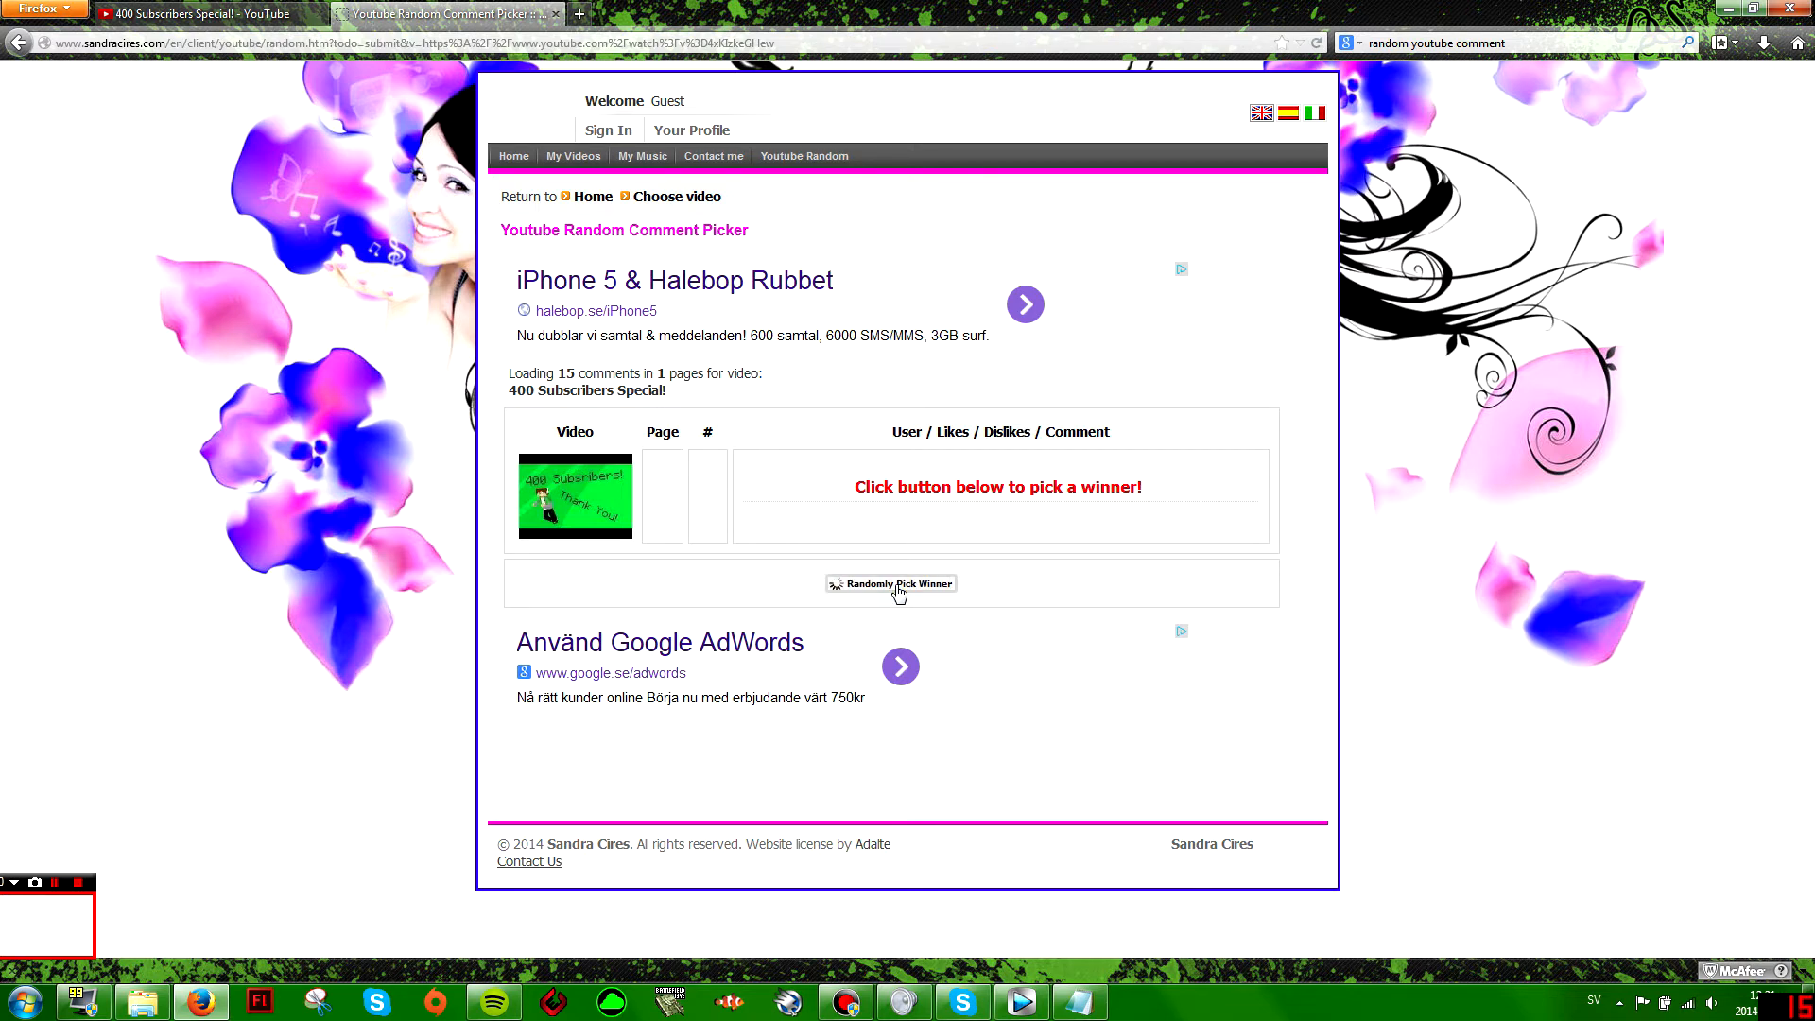
click(890, 582)
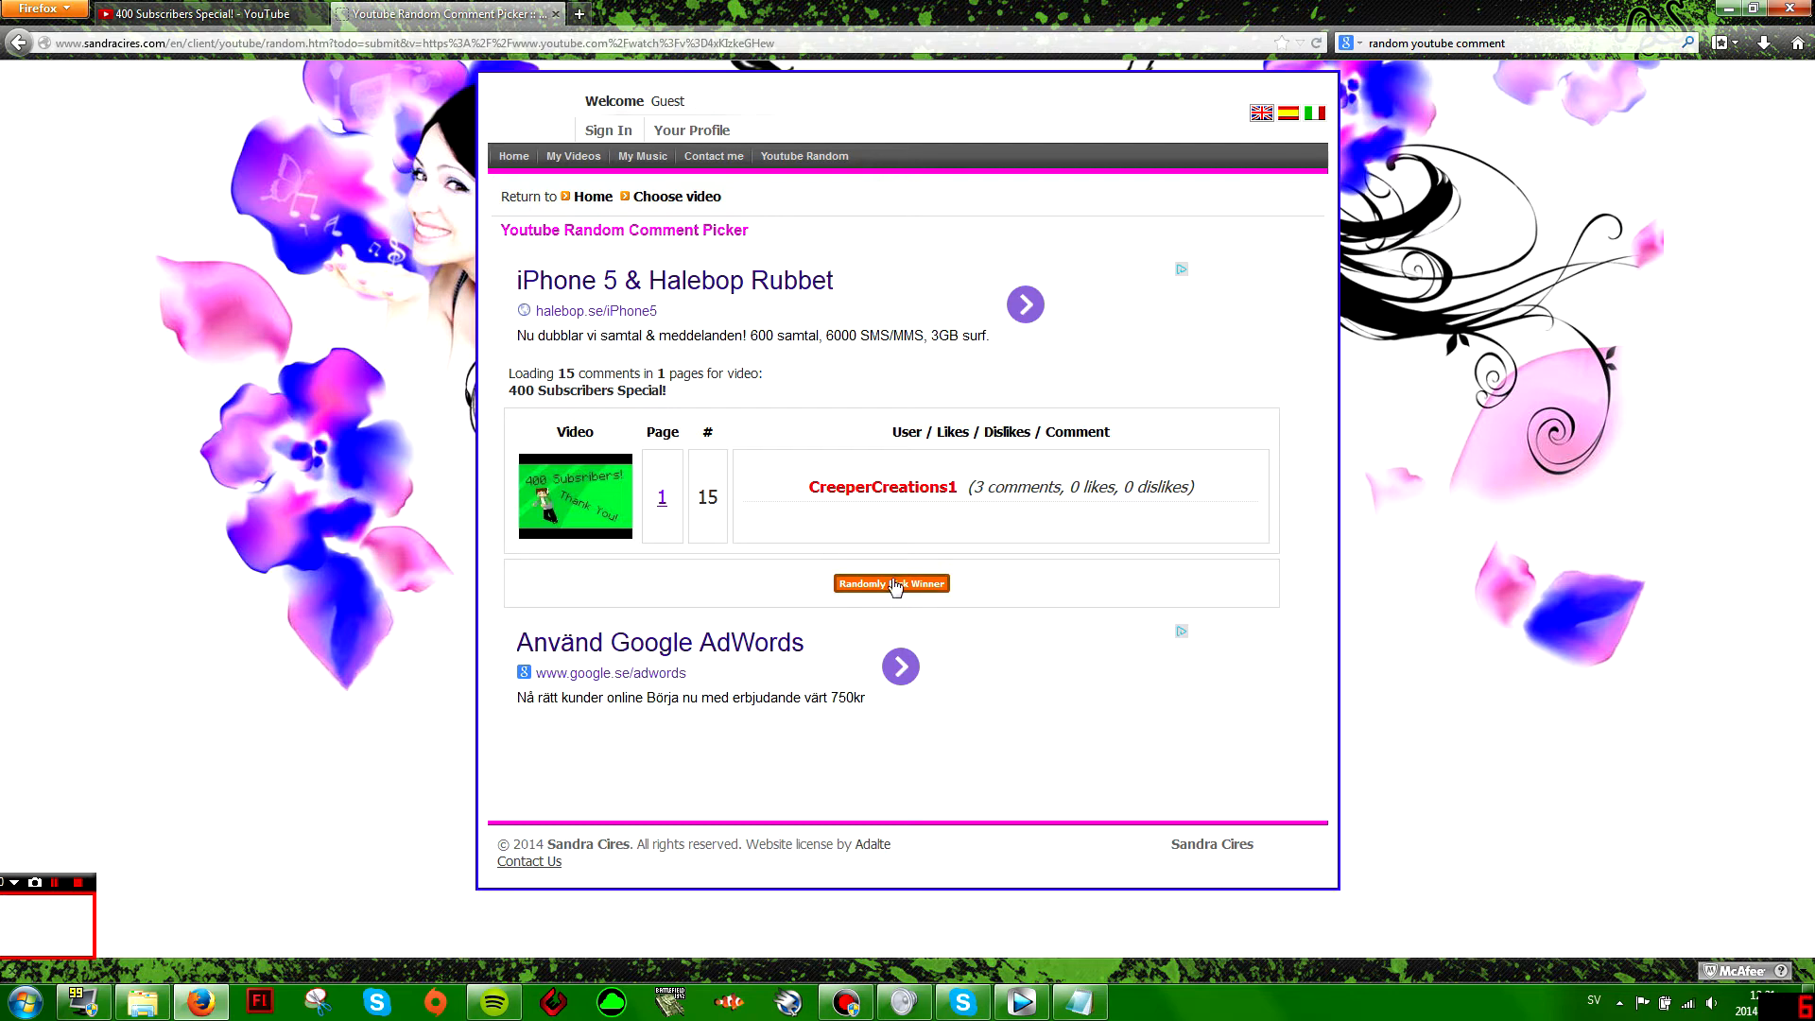
mouse_move(879, 615)
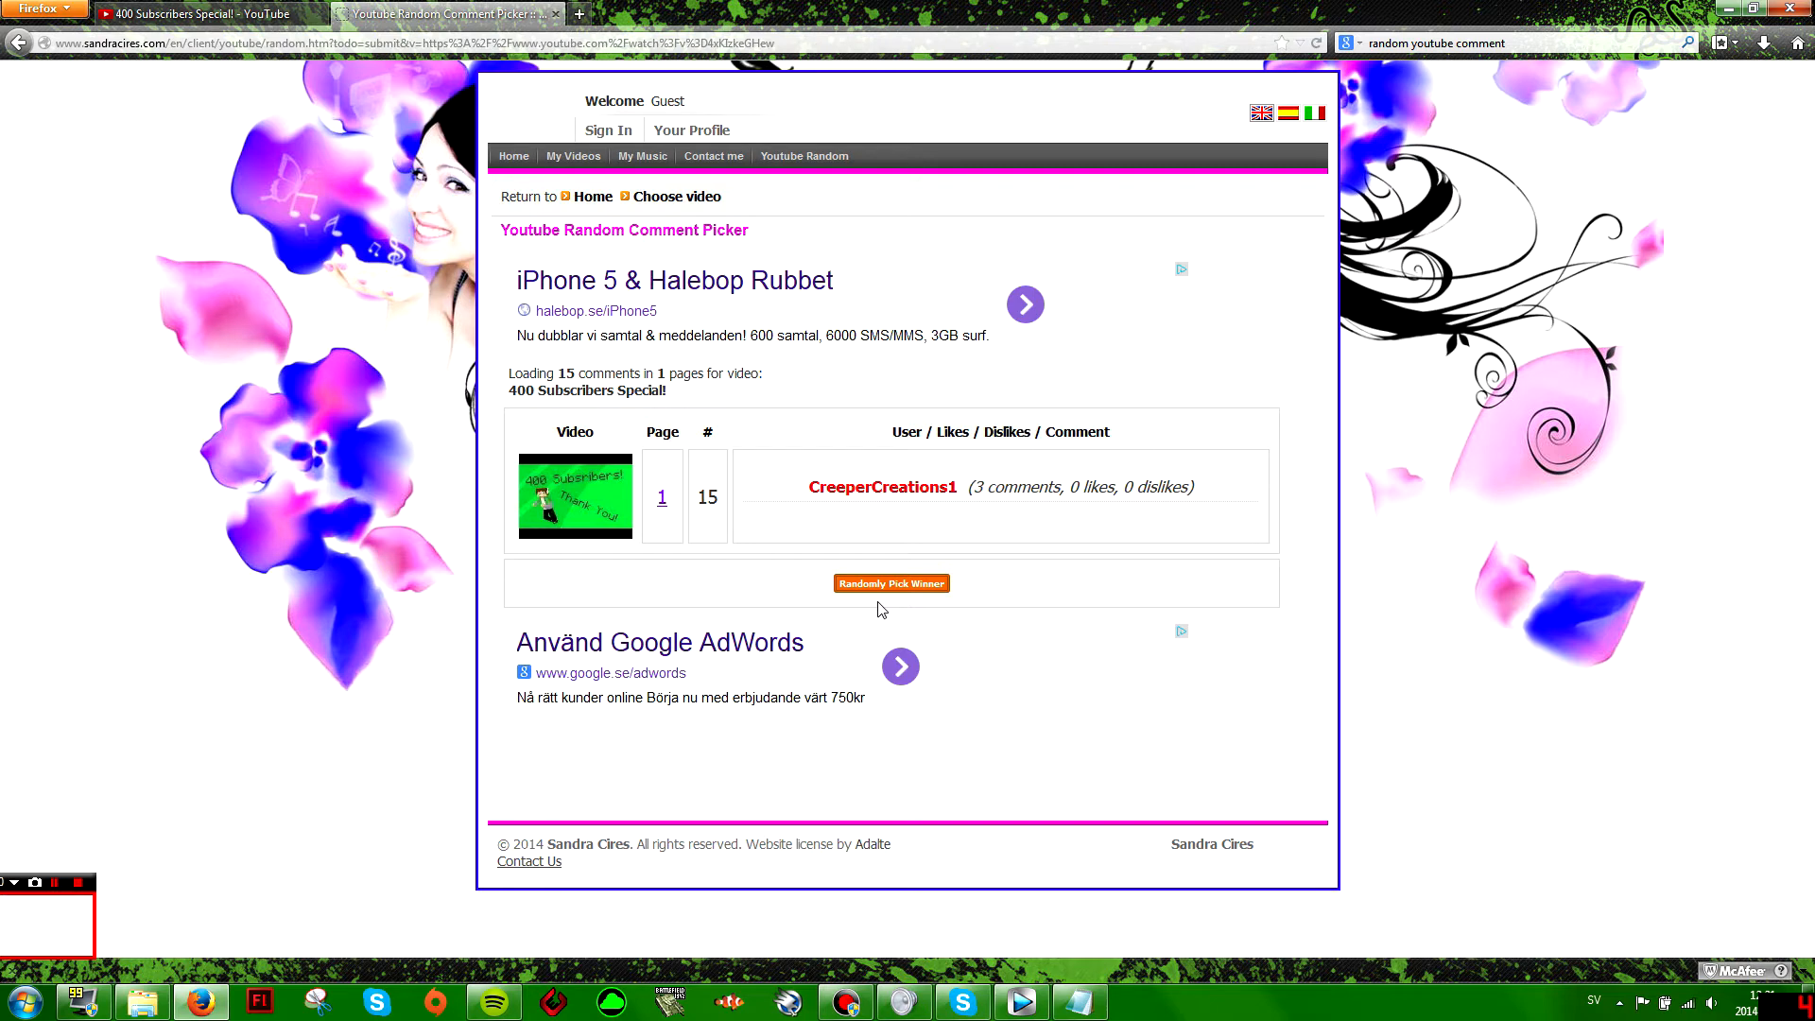
click(891, 584)
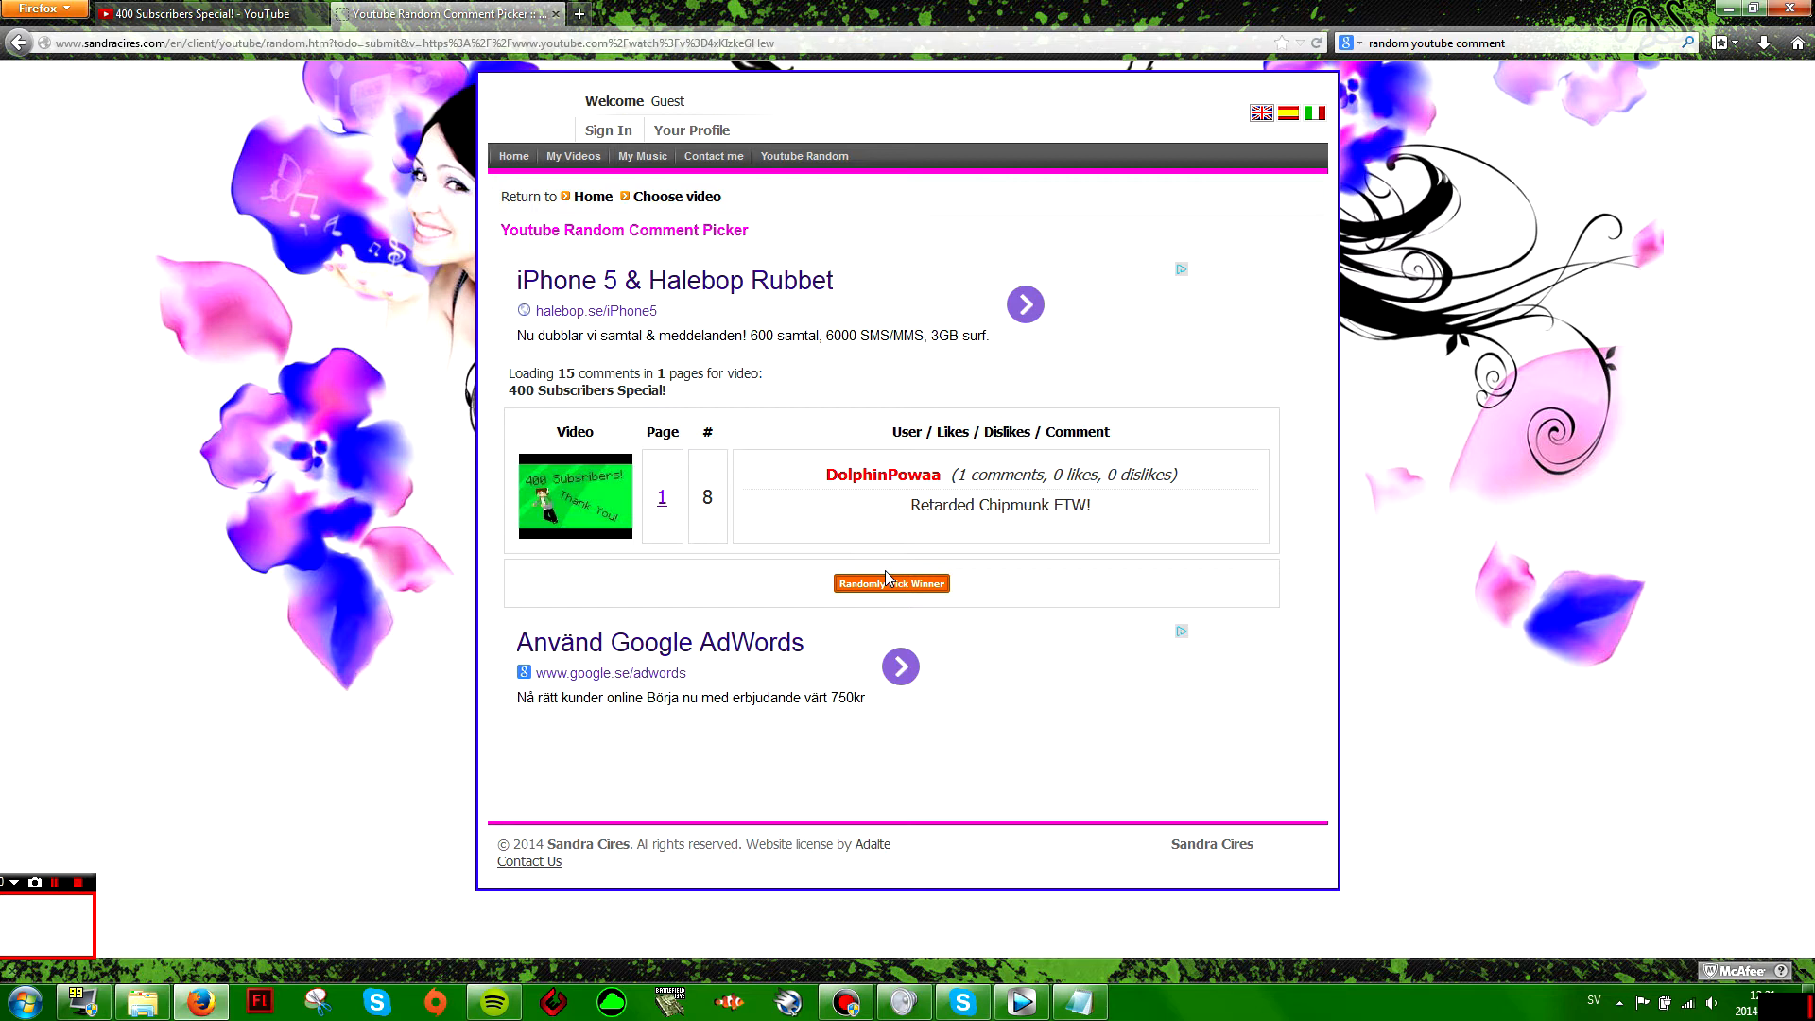
mouse_move(860, 563)
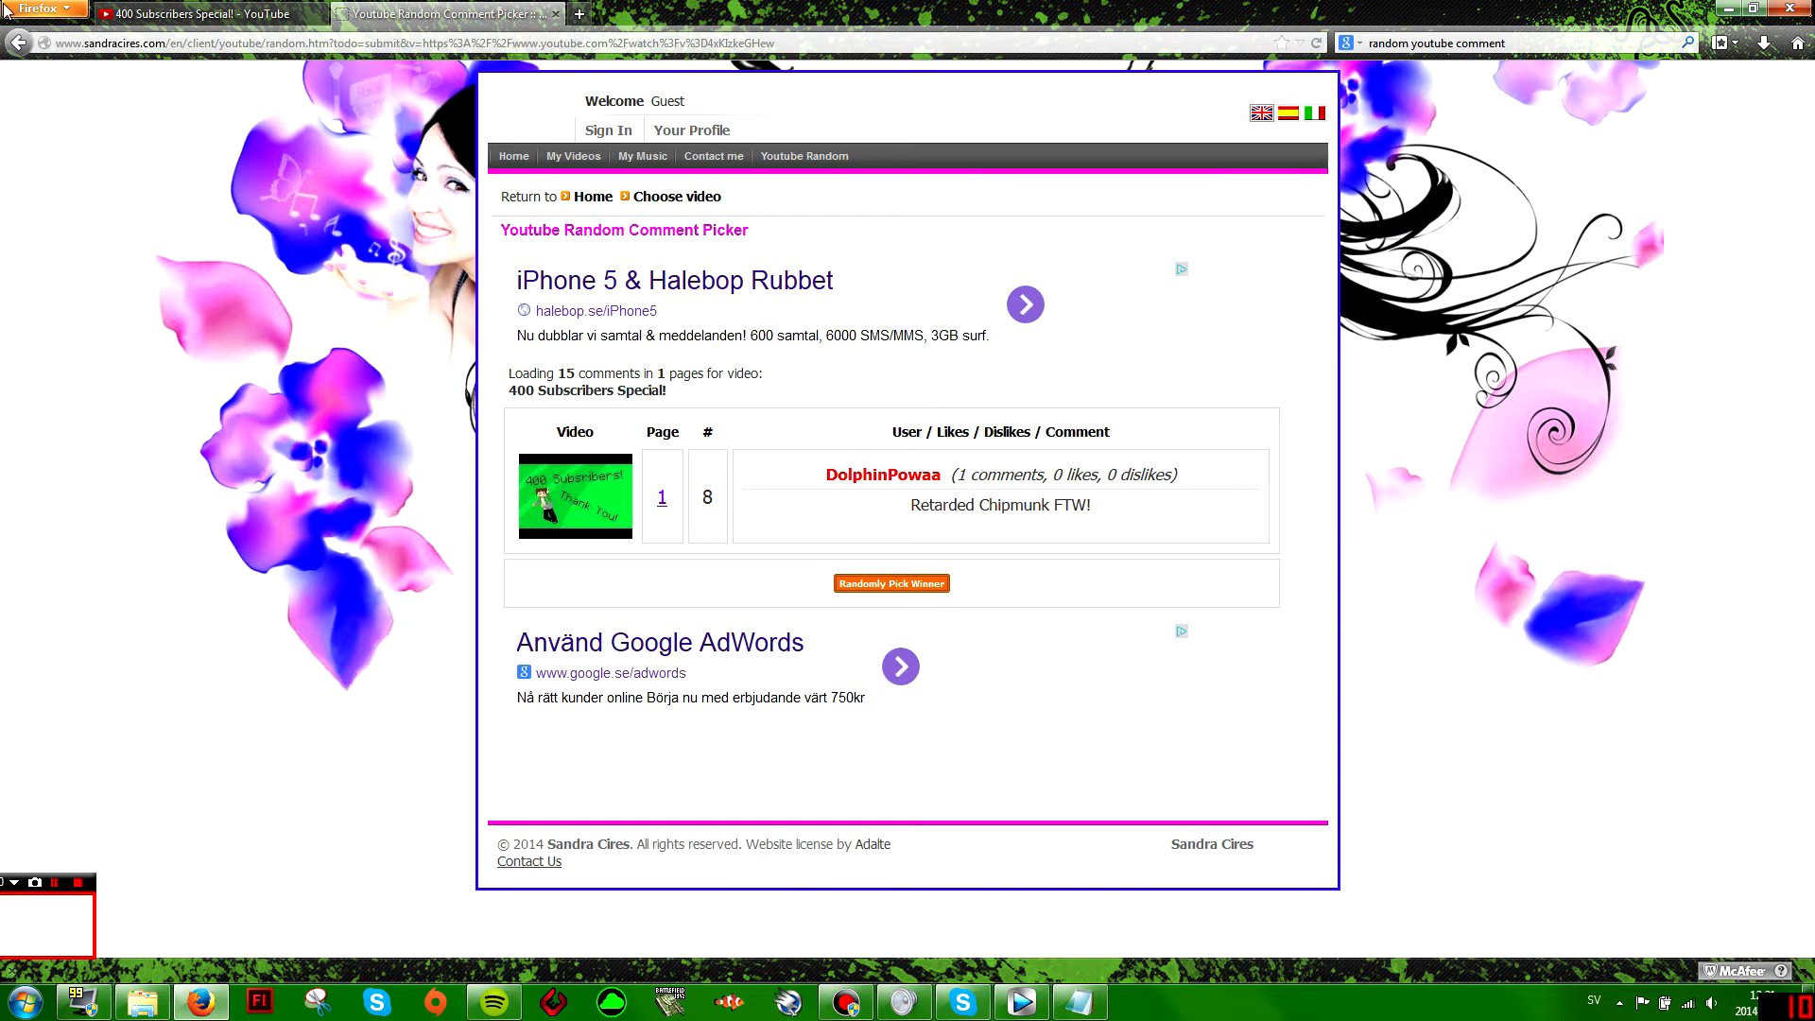
mouse_move(1010, 662)
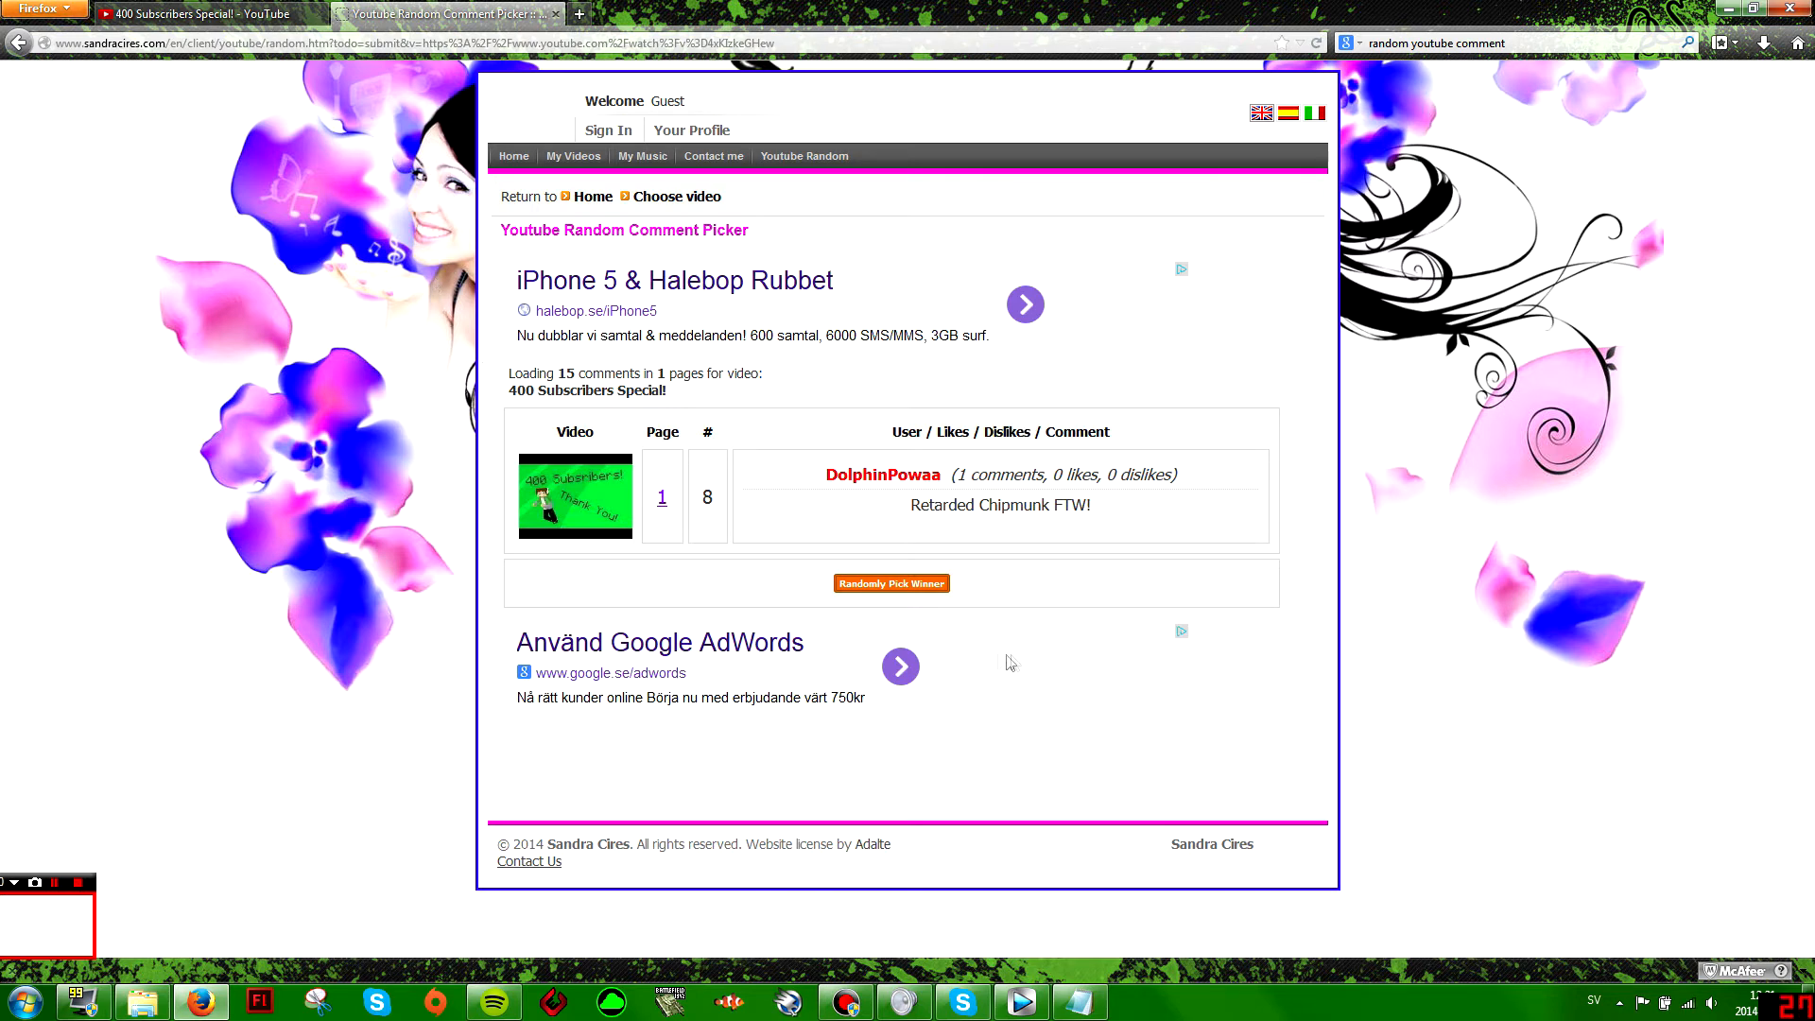
click(890, 583)
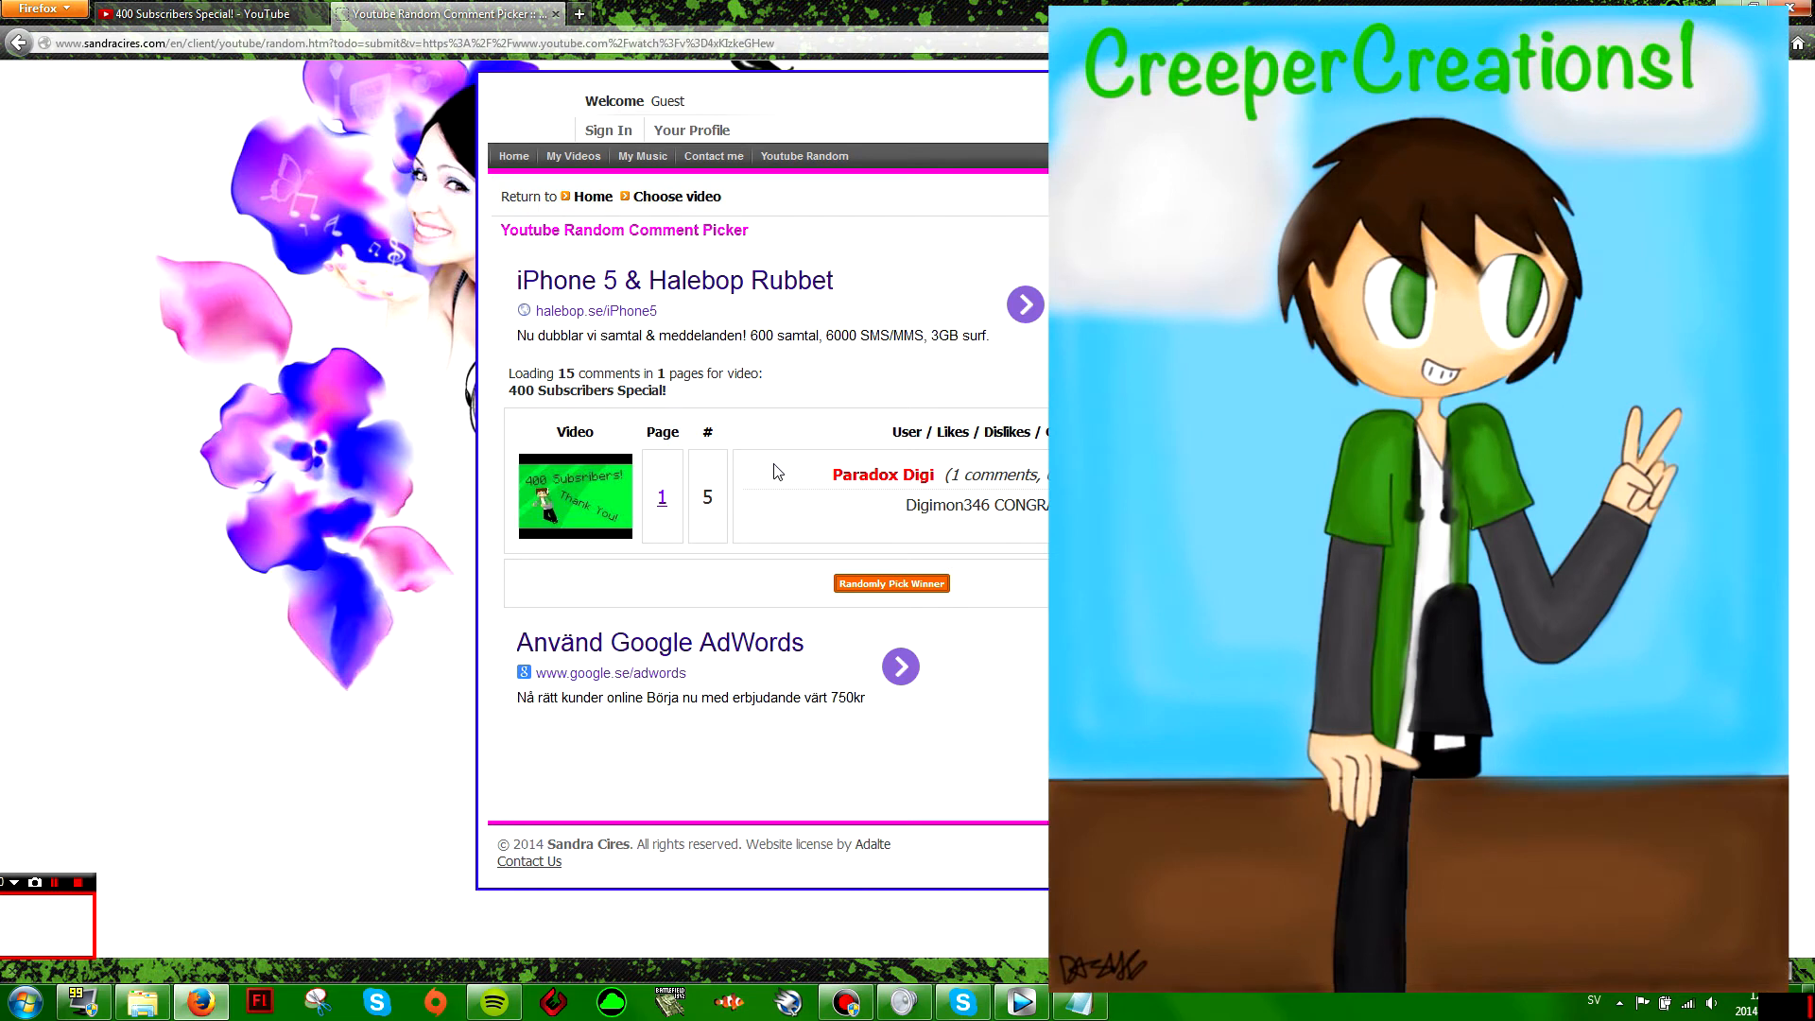
mouse_move(774, 473)
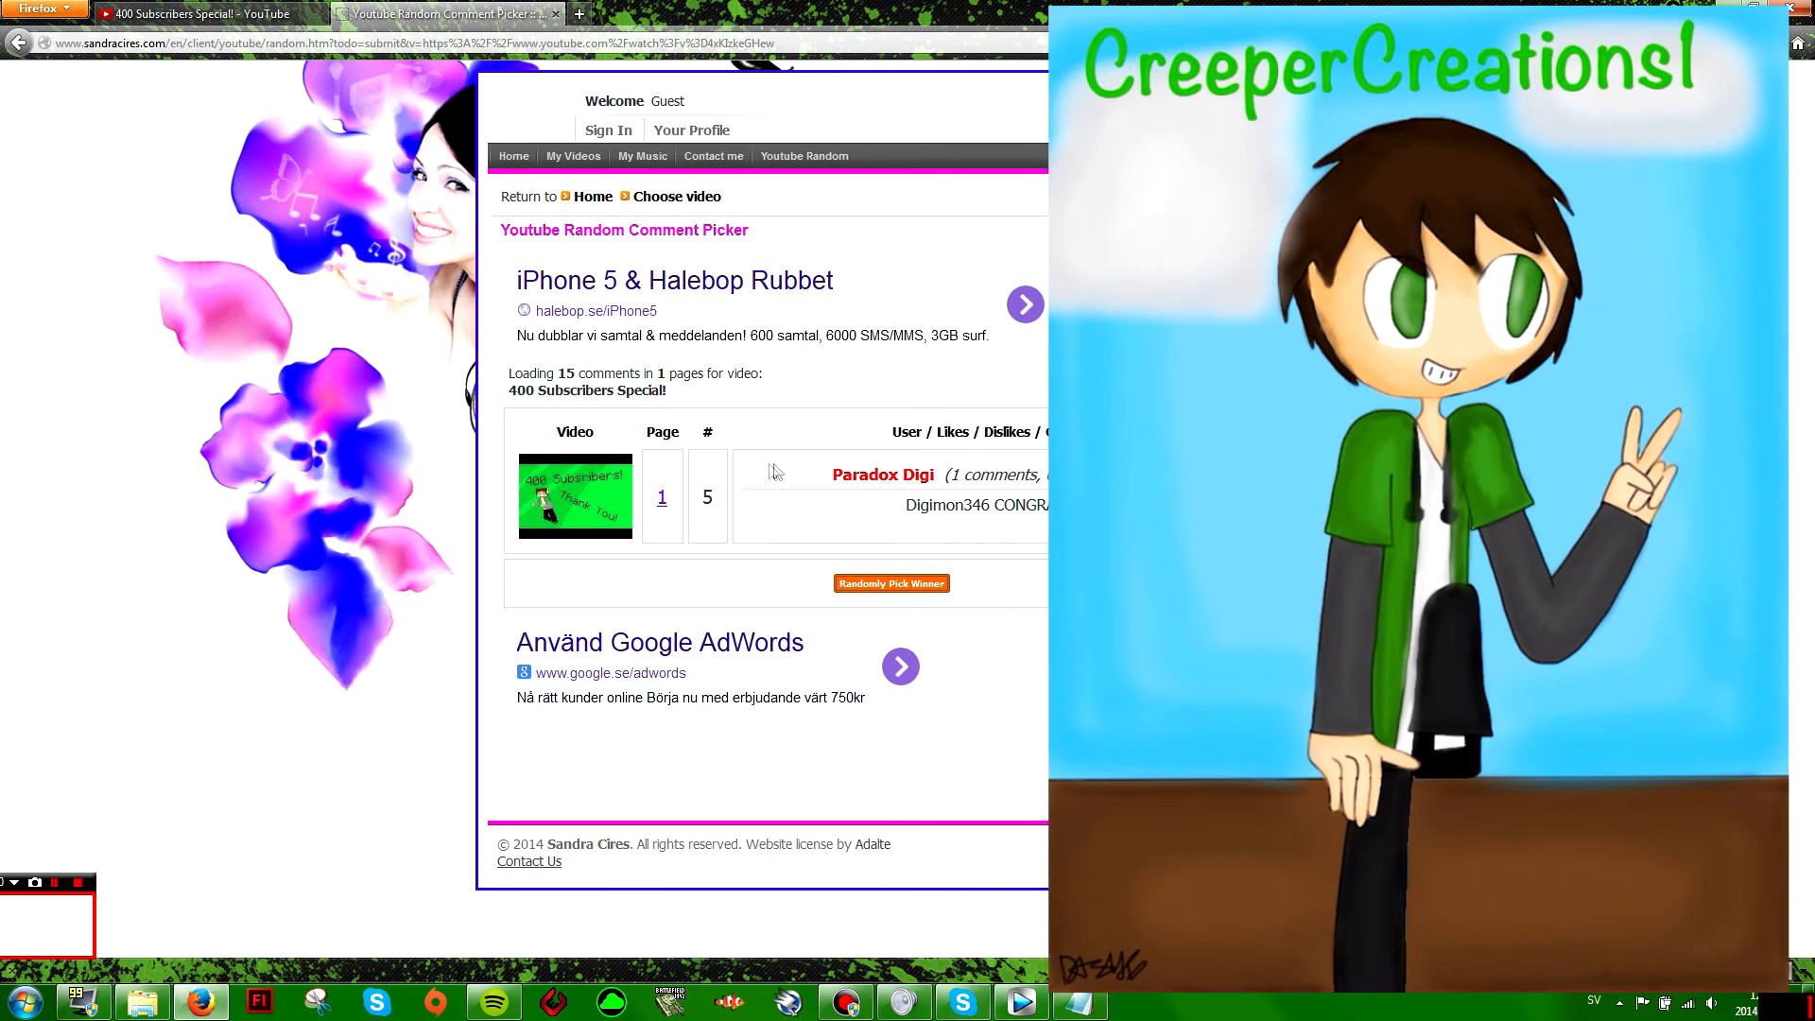
mouse_move(704, 469)
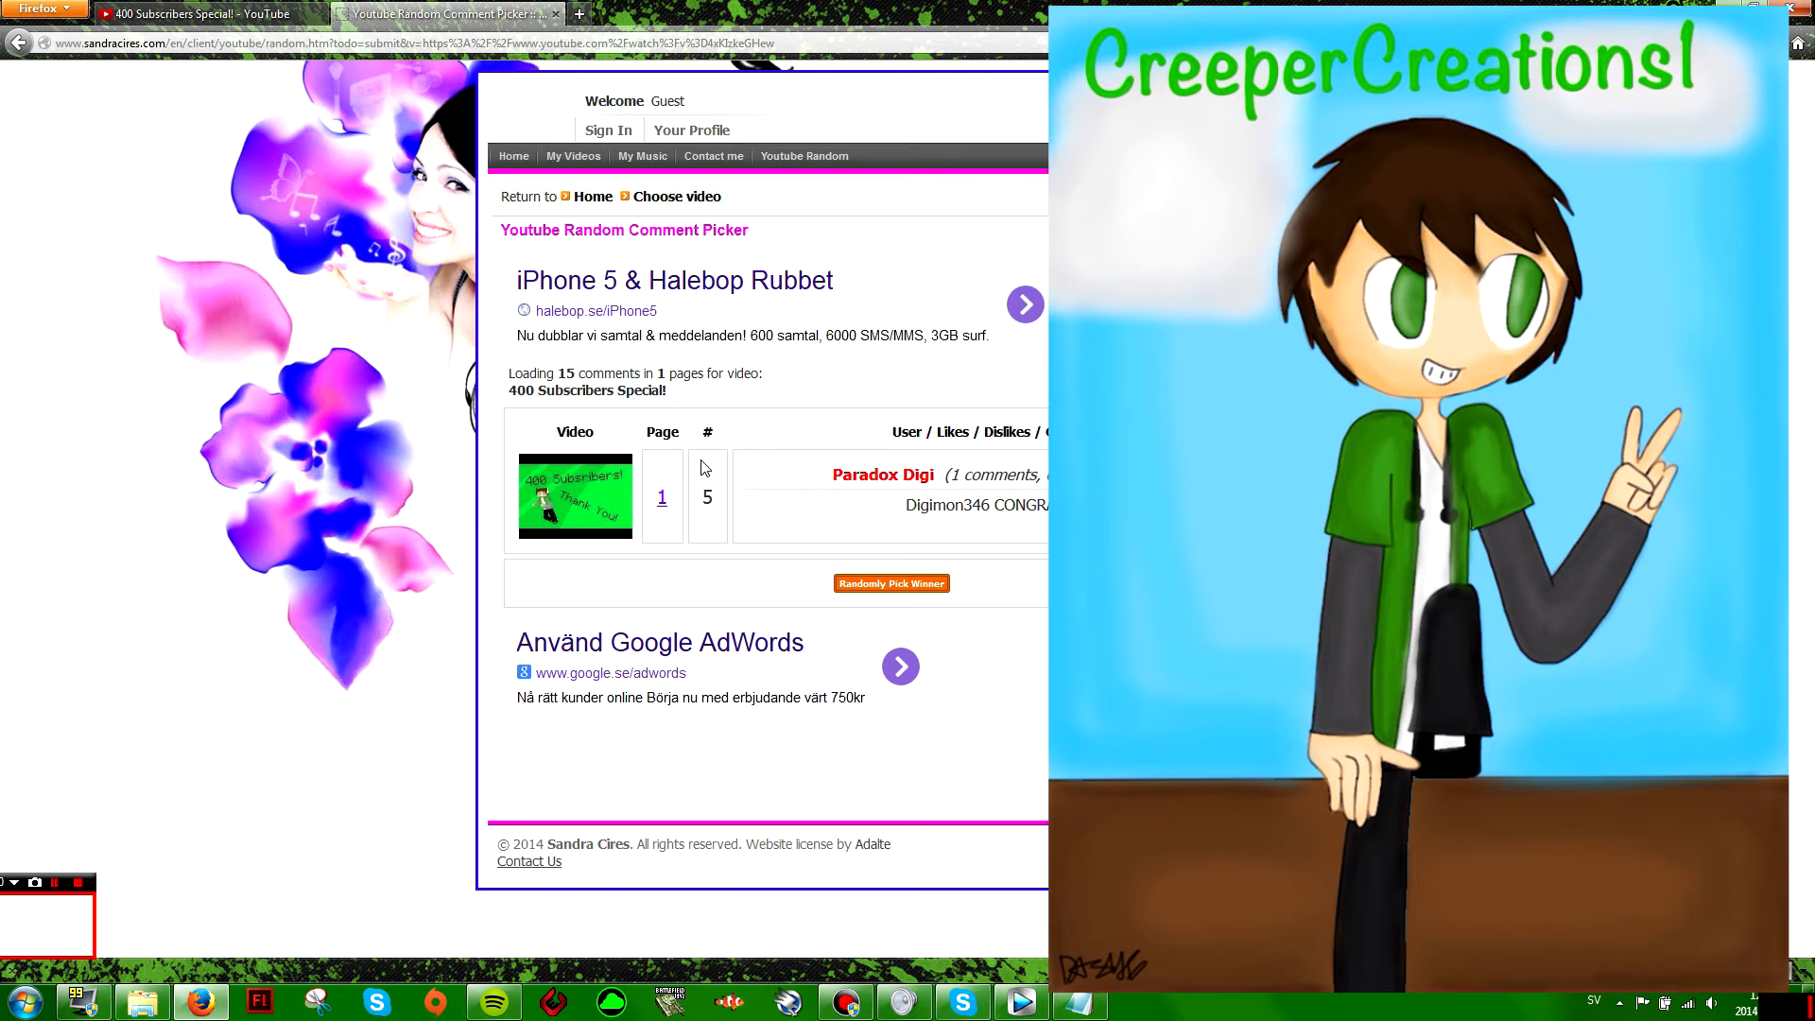
mouse_move(683, 456)
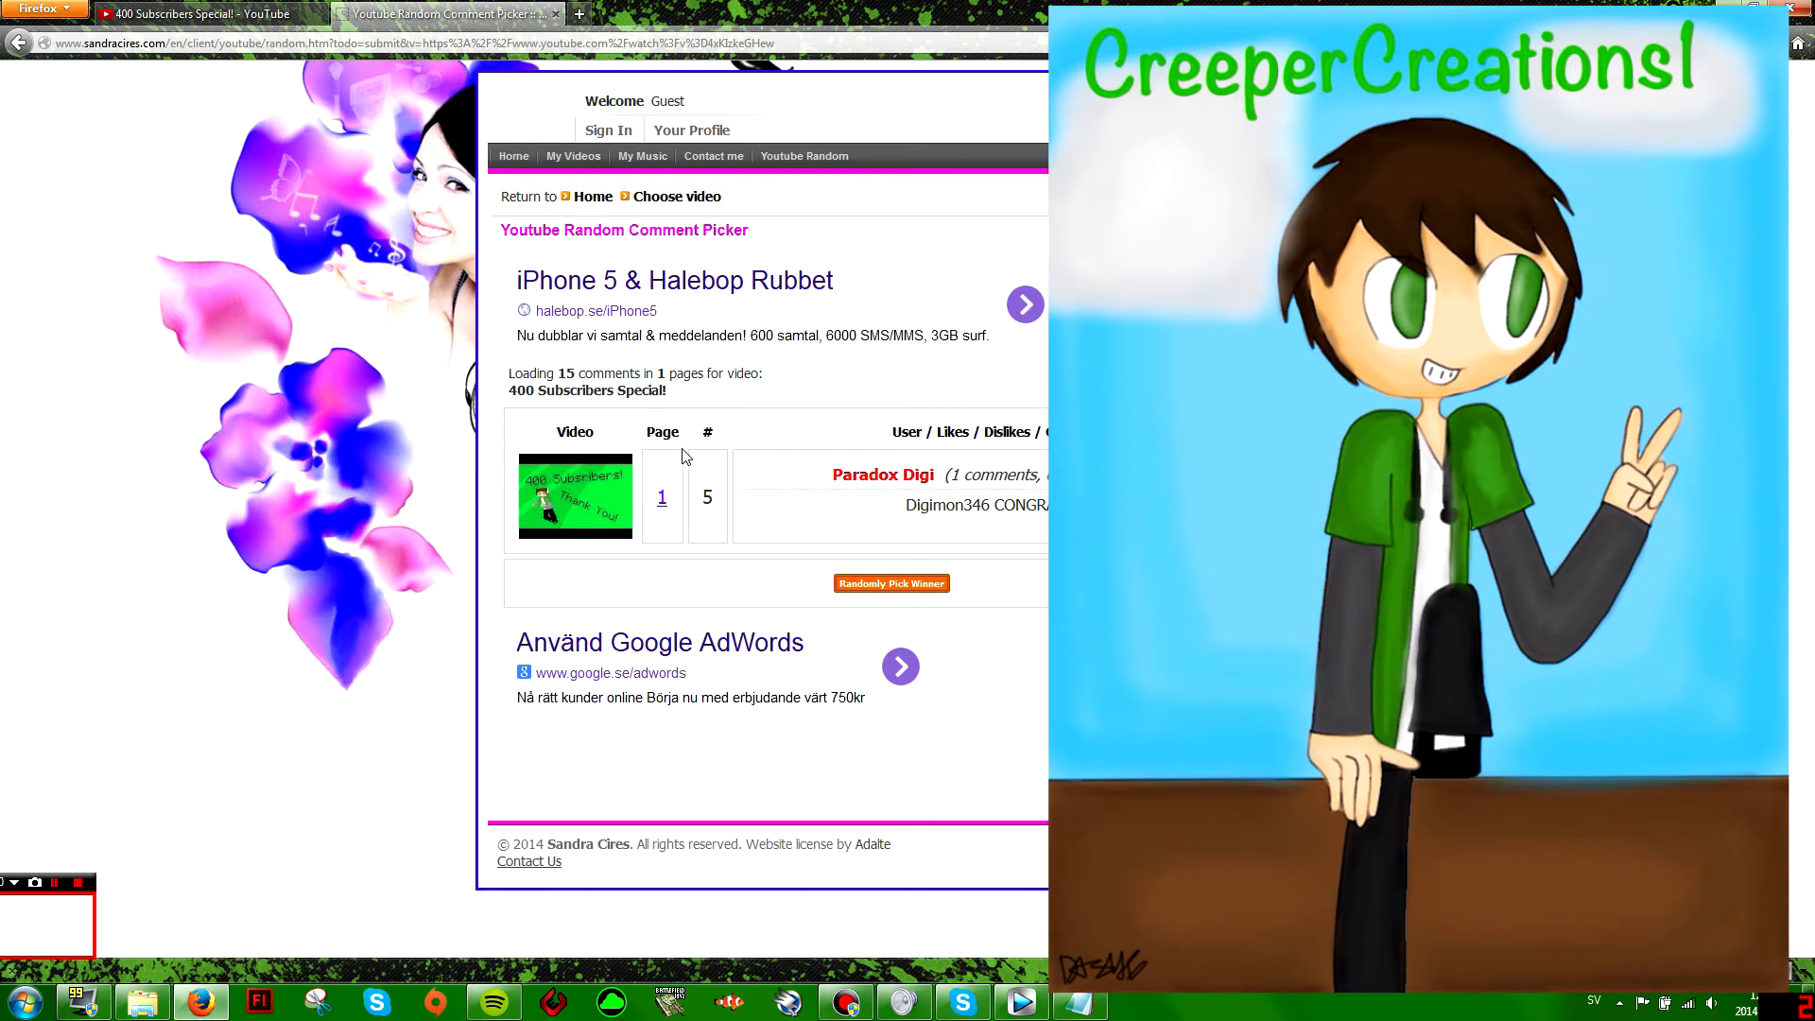
mouse_move(955, 674)
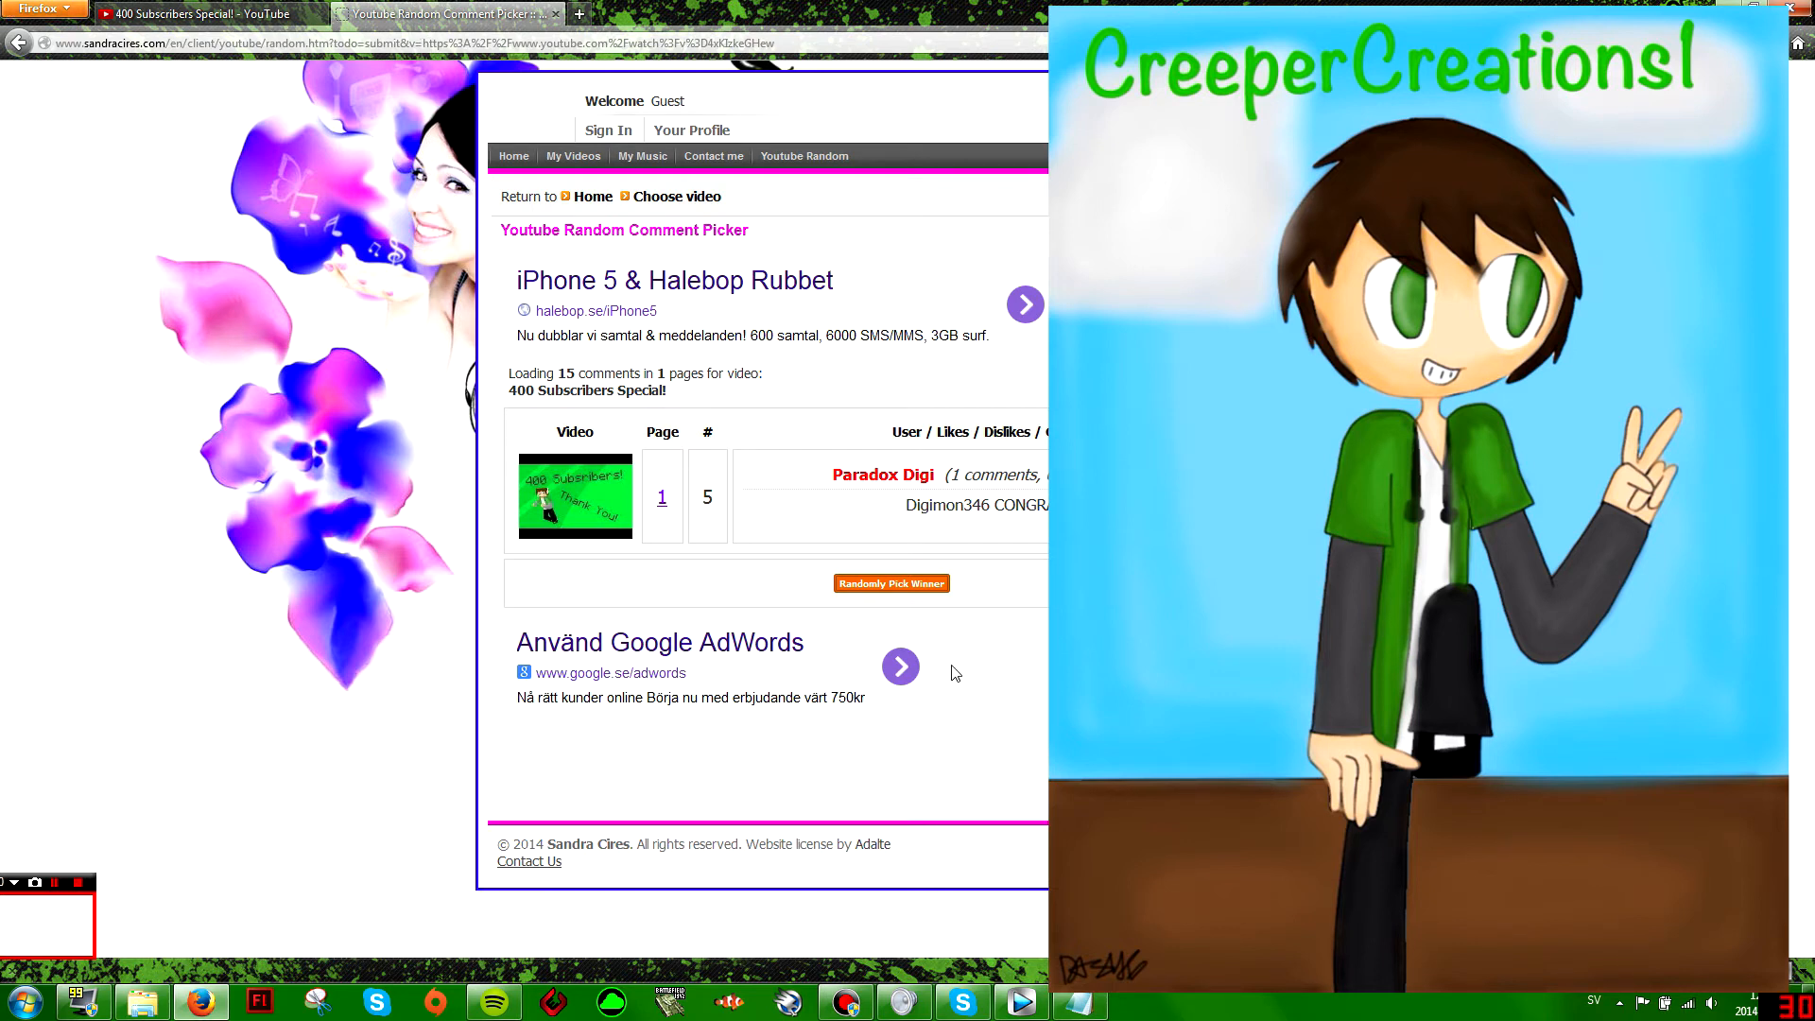
mouse_move(885, 605)
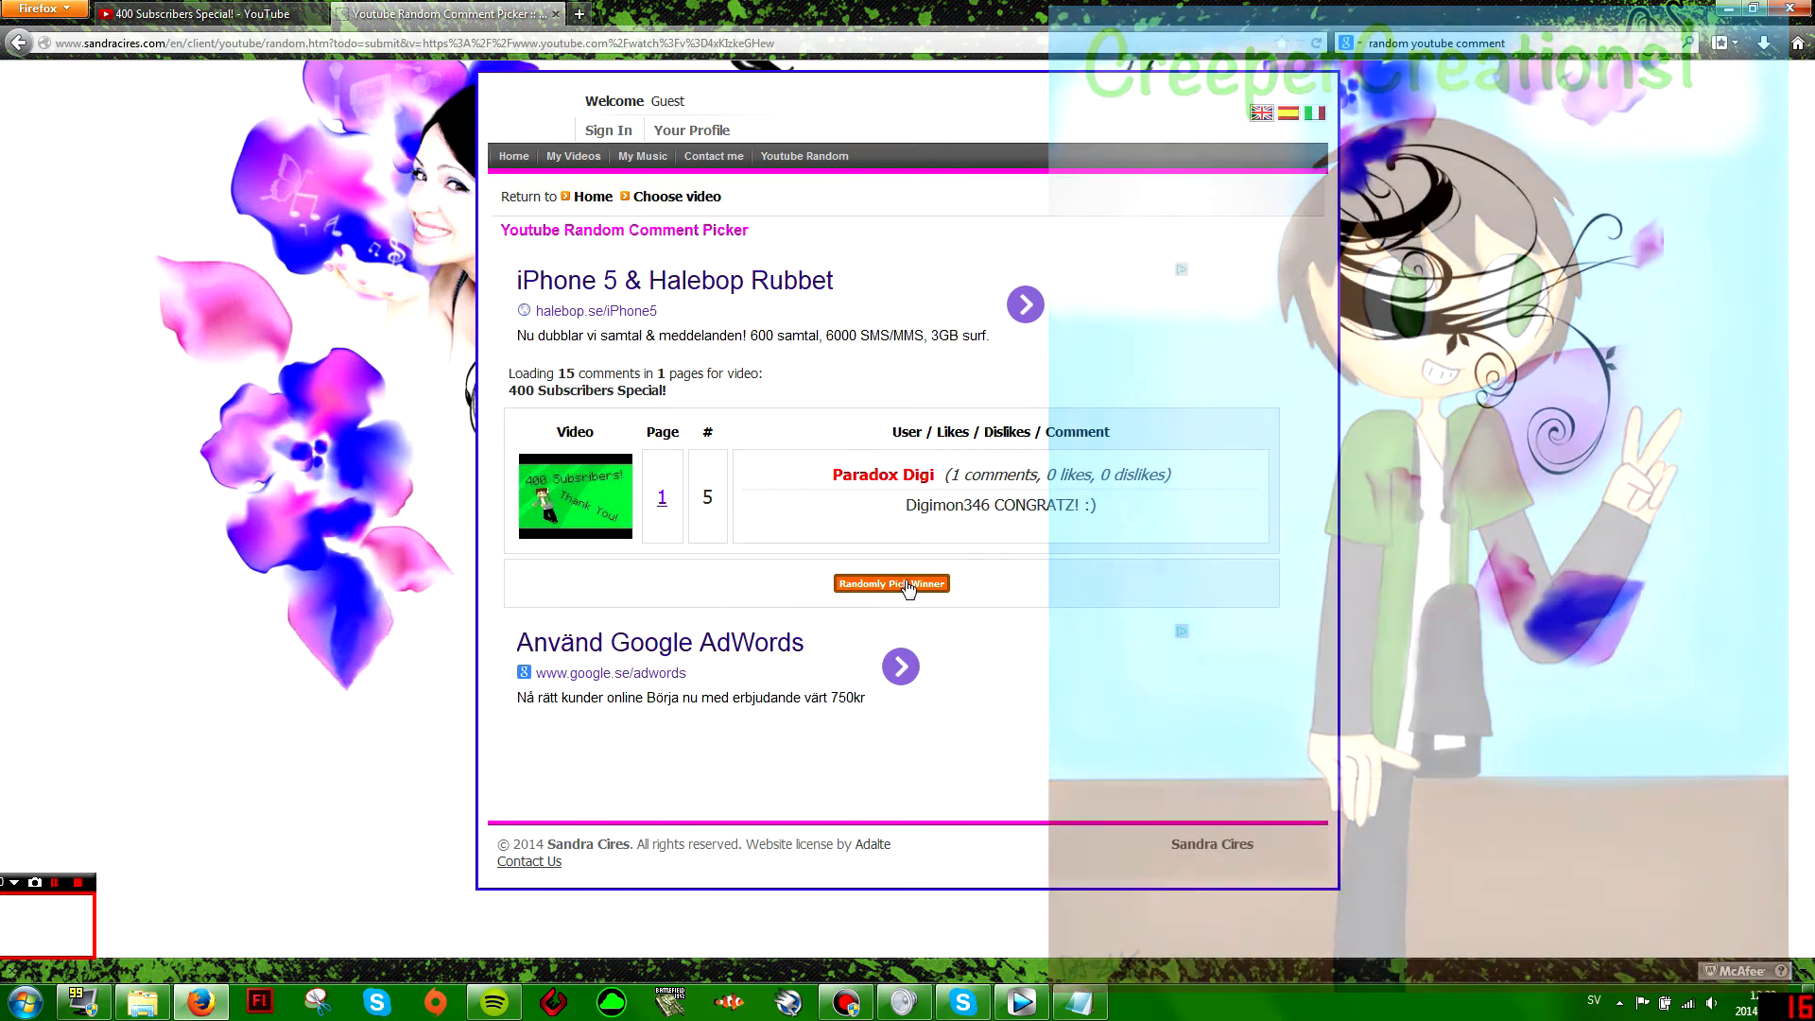
click(891, 584)
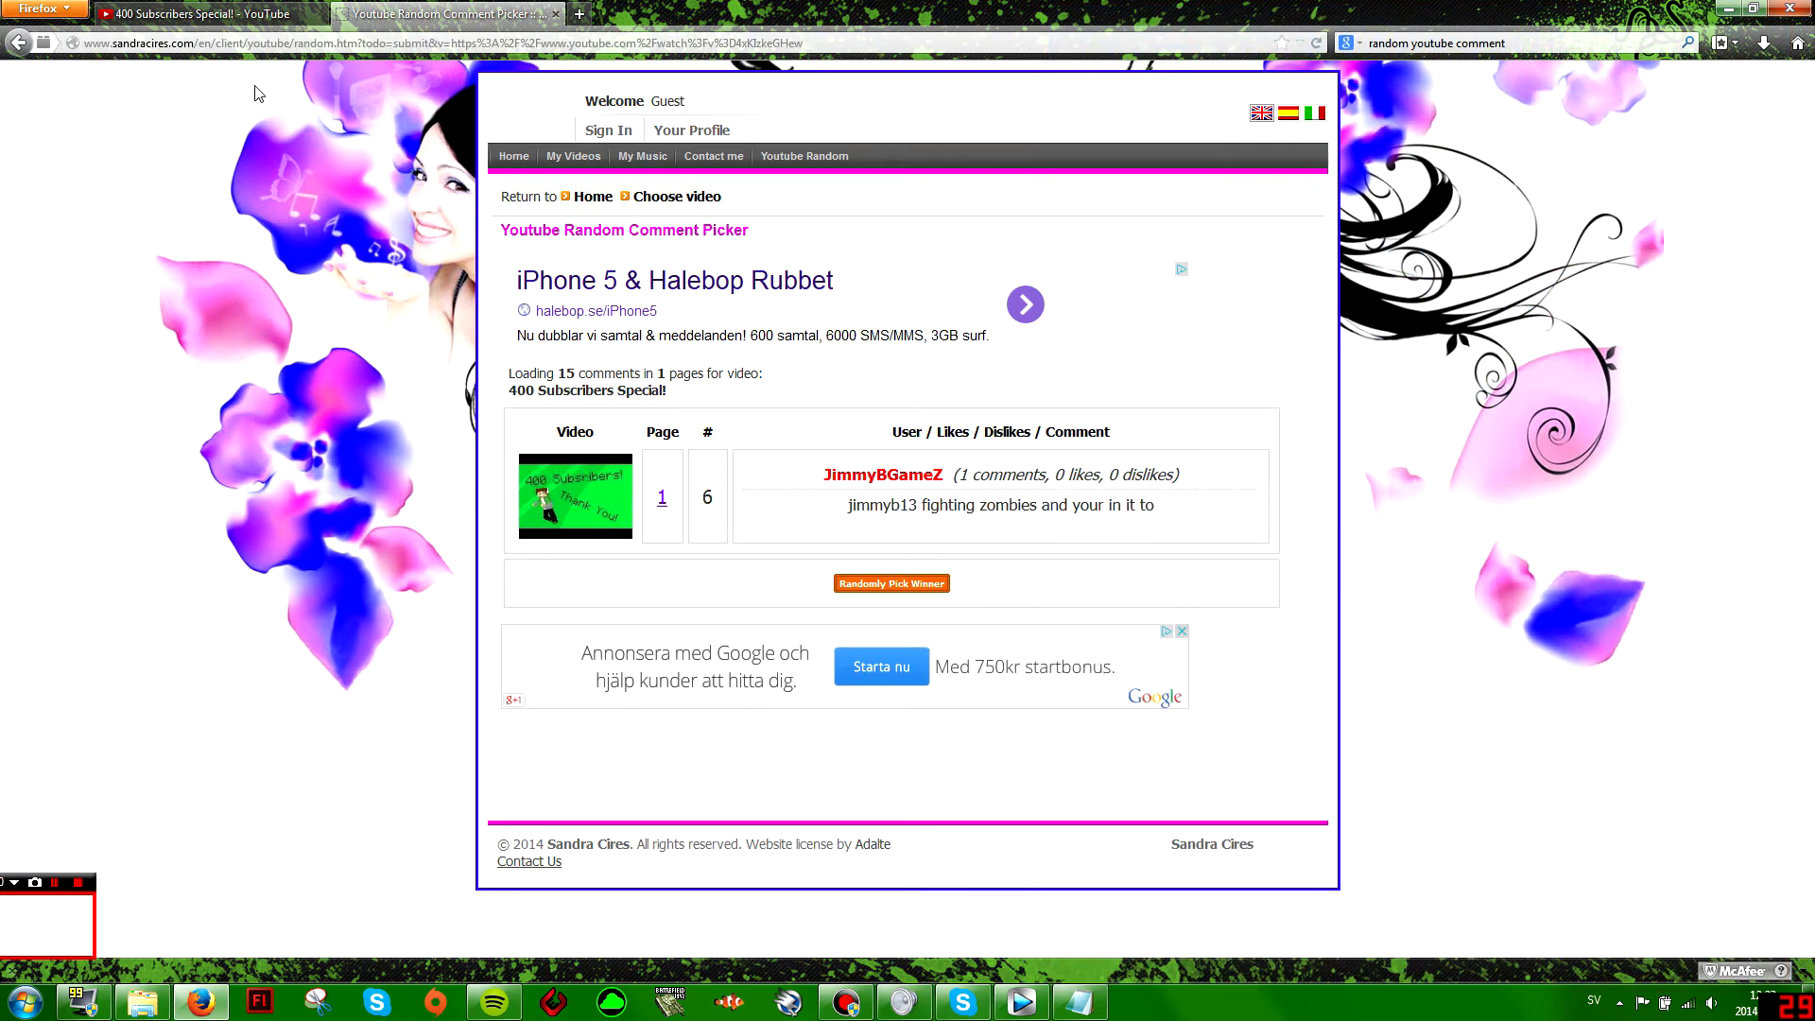